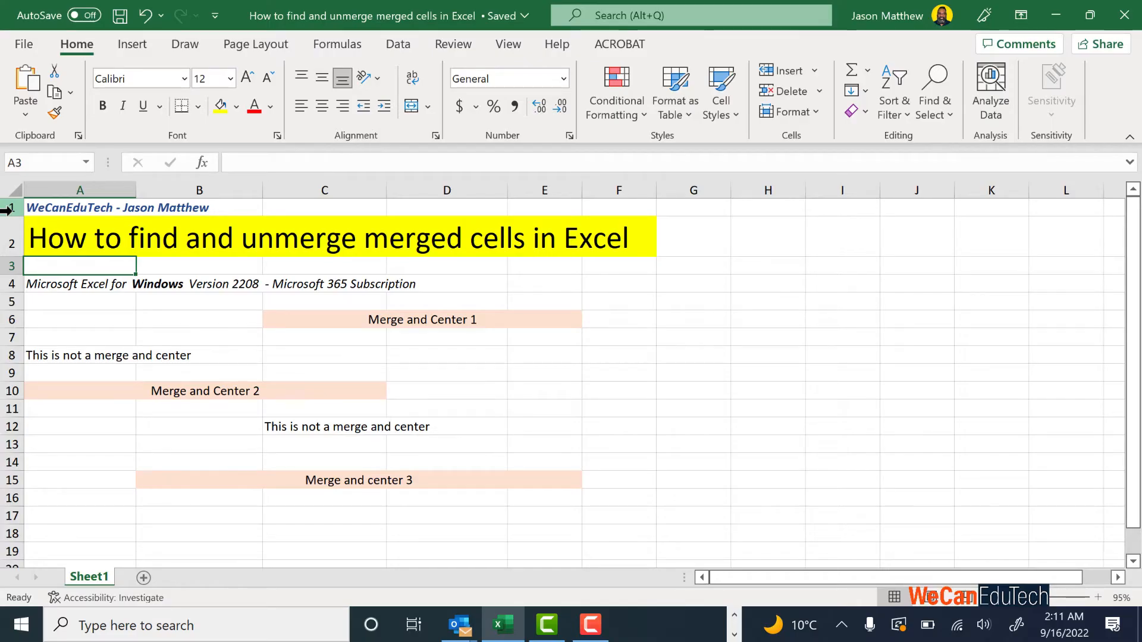
mouse_move(386, 246)
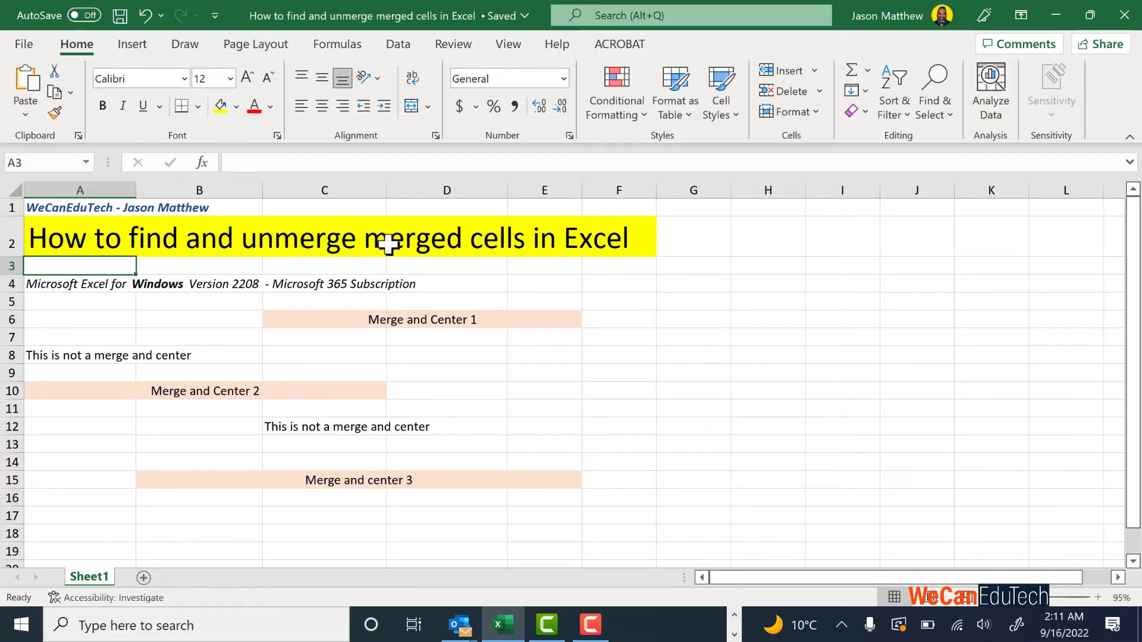
mouse_move(411, 322)
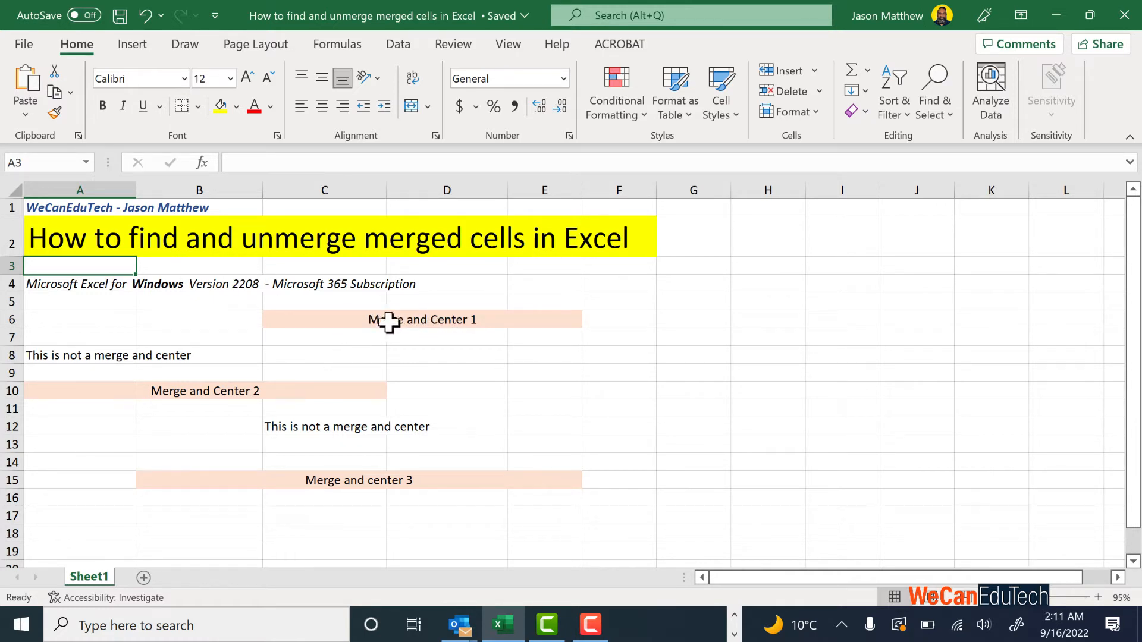
mouse_move(335, 488)
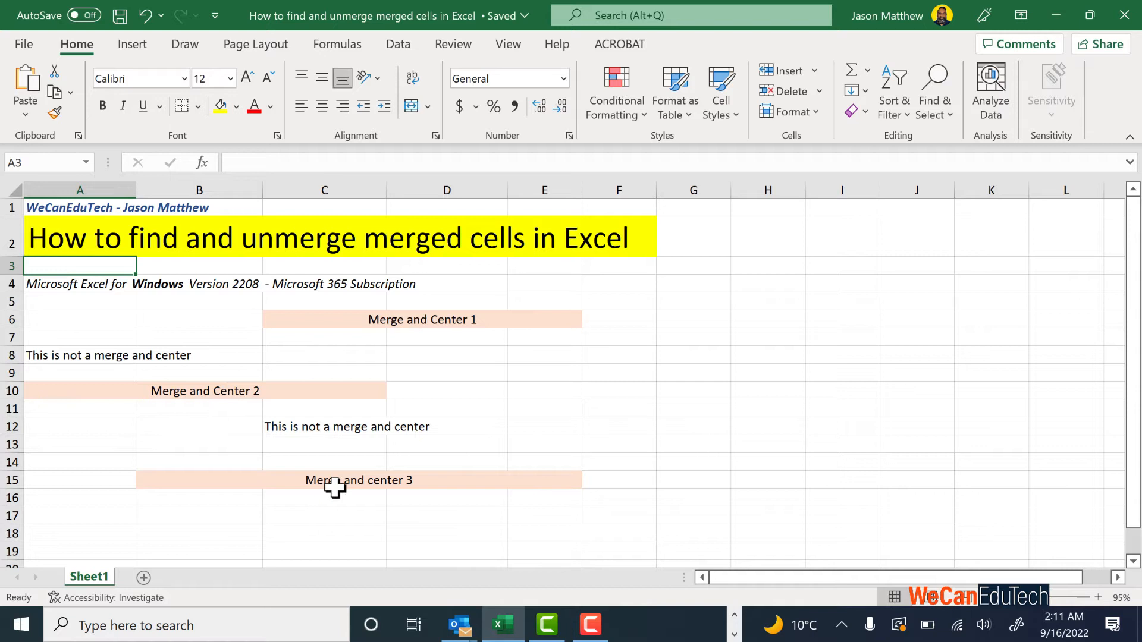
mouse_move(240, 344)
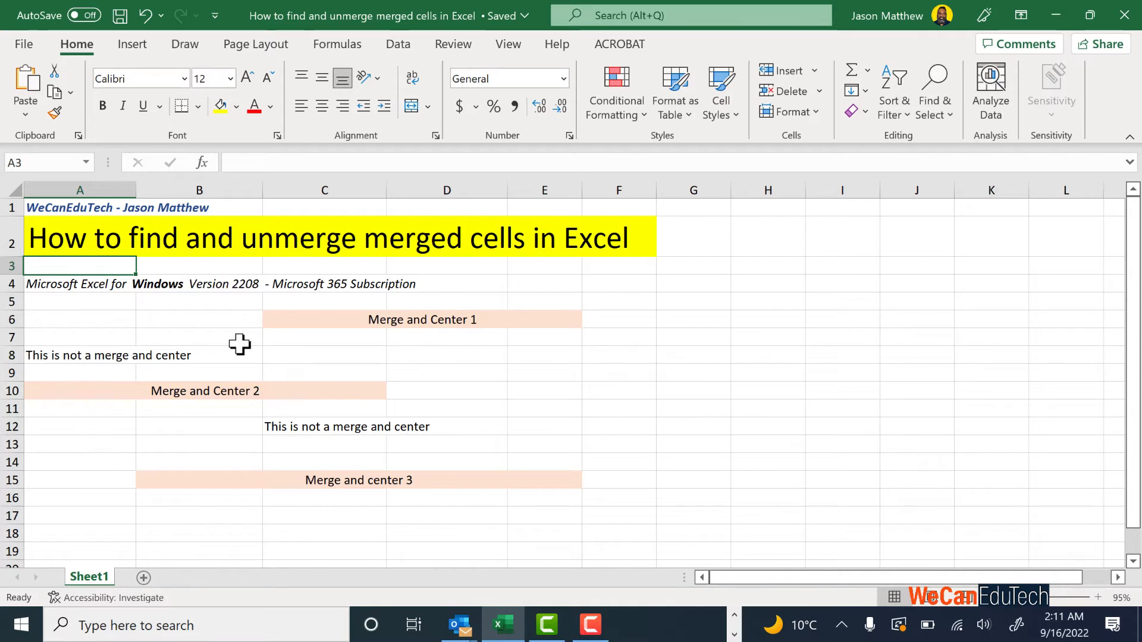
Bring up Find and Replace (Ctrl+F) with the extended search options showing
key(ctrl+f)
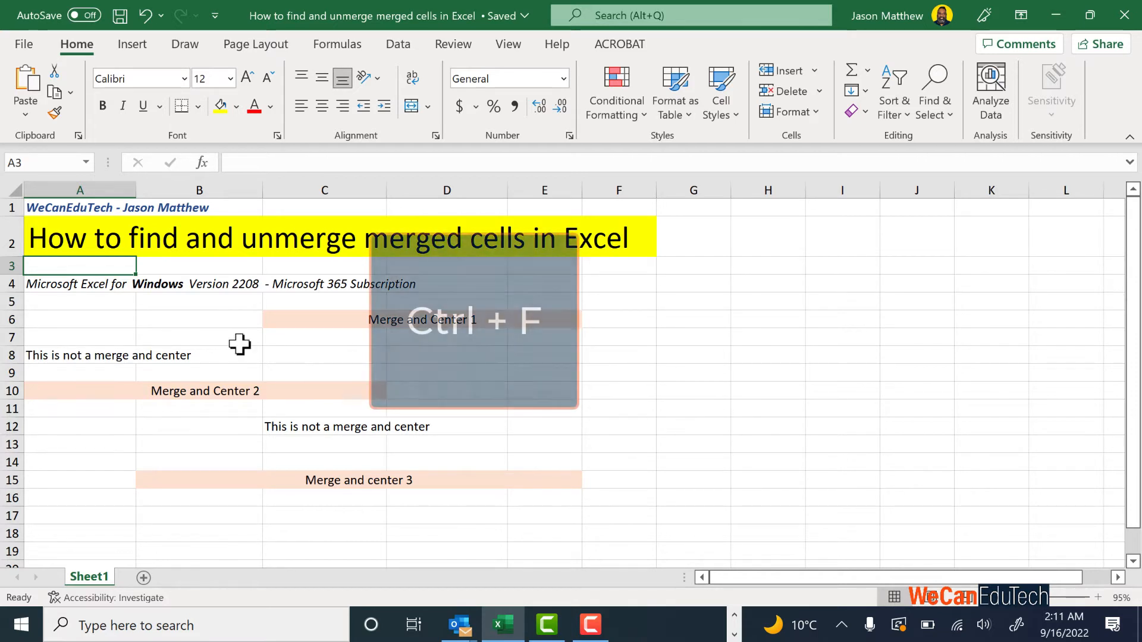
key(ctrl+f)
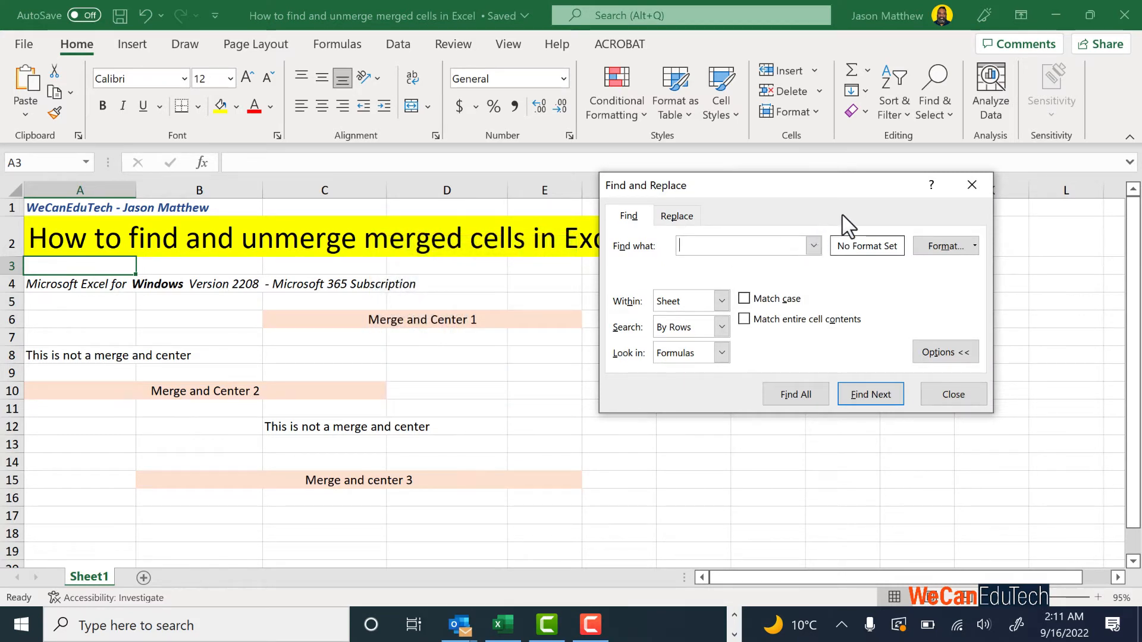
mouse_move(944, 246)
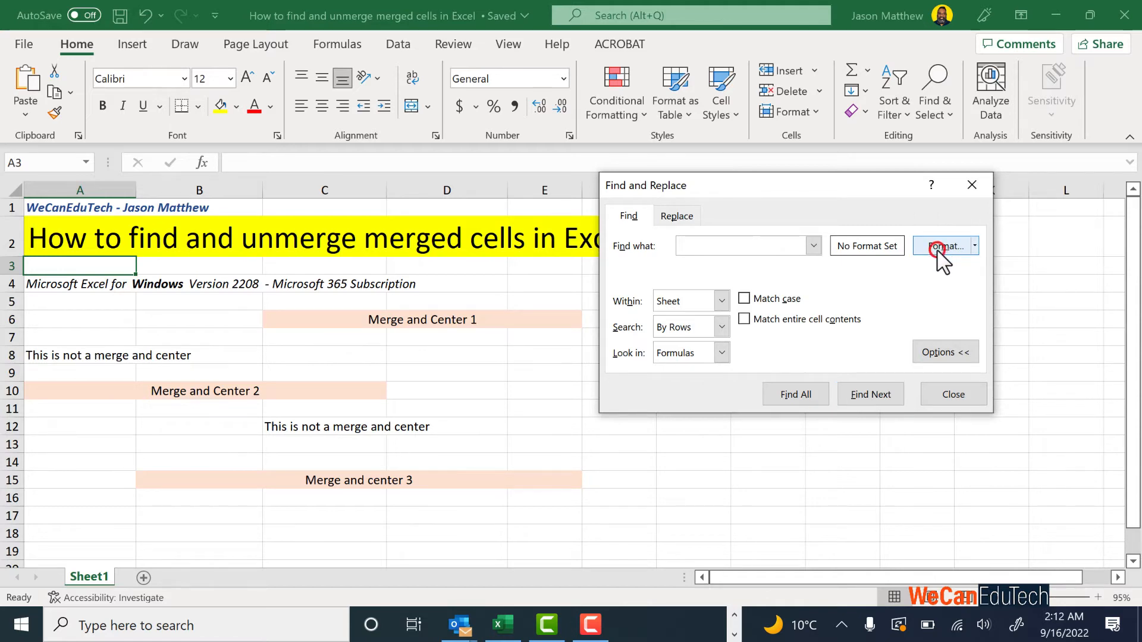
Set the search format to Alignment with Merge cells ticked
click(941, 245)
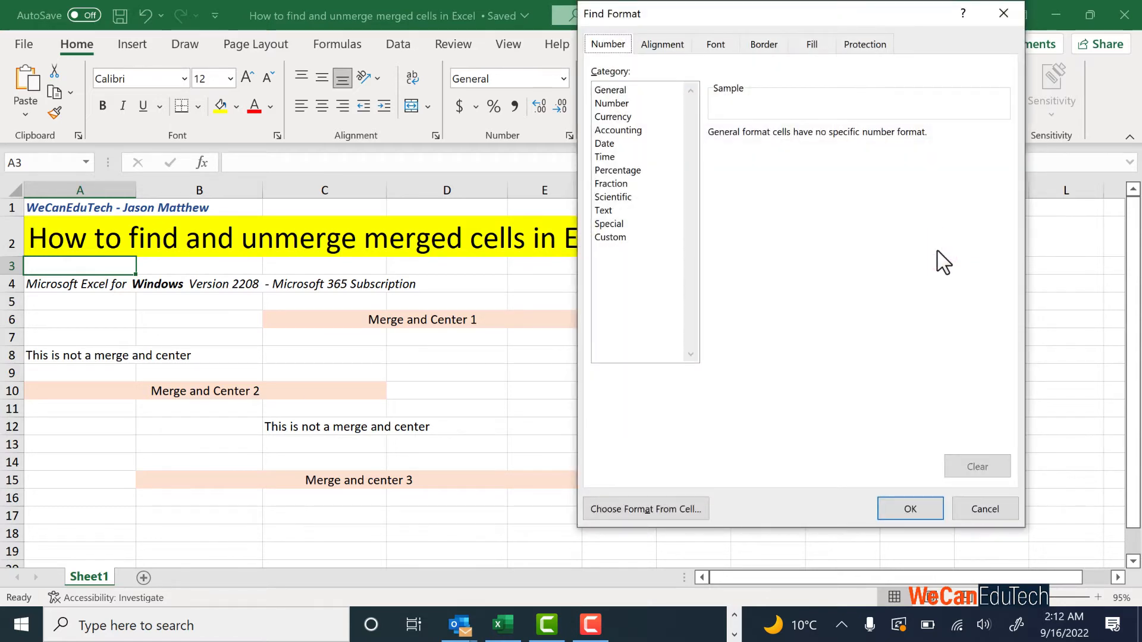
mouse_move(661, 45)
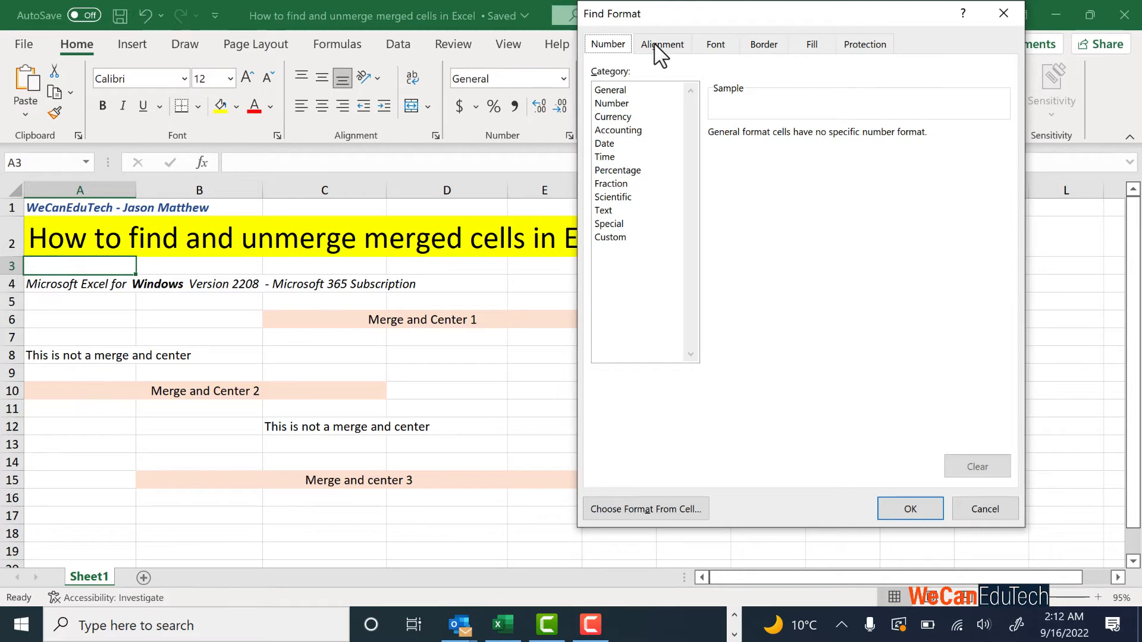
click(662, 43)
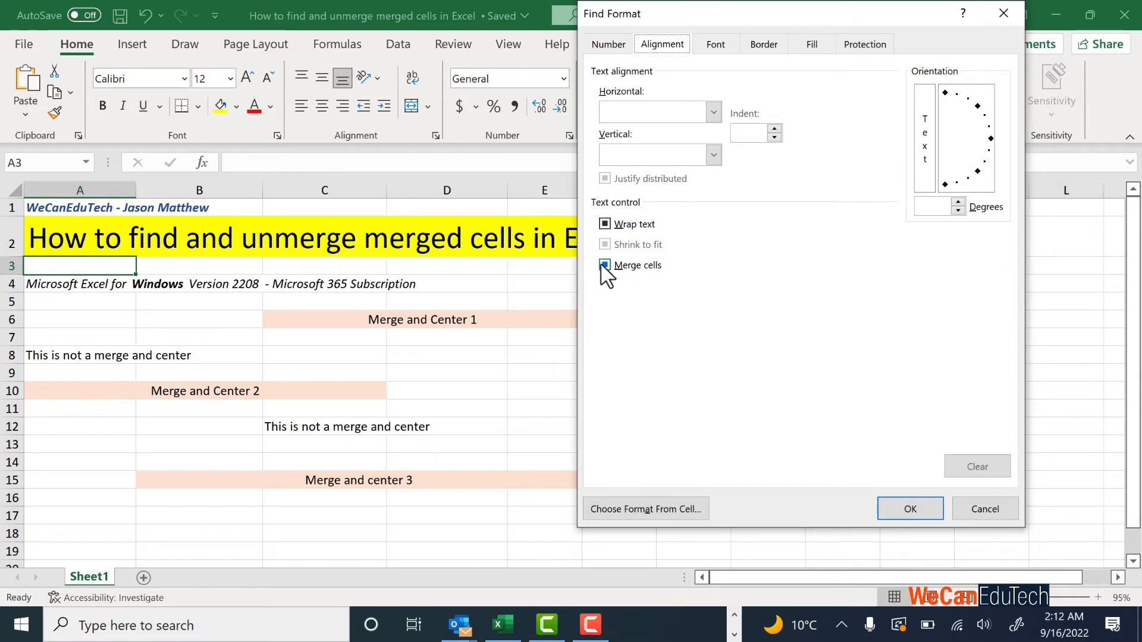
mouse_move(627, 280)
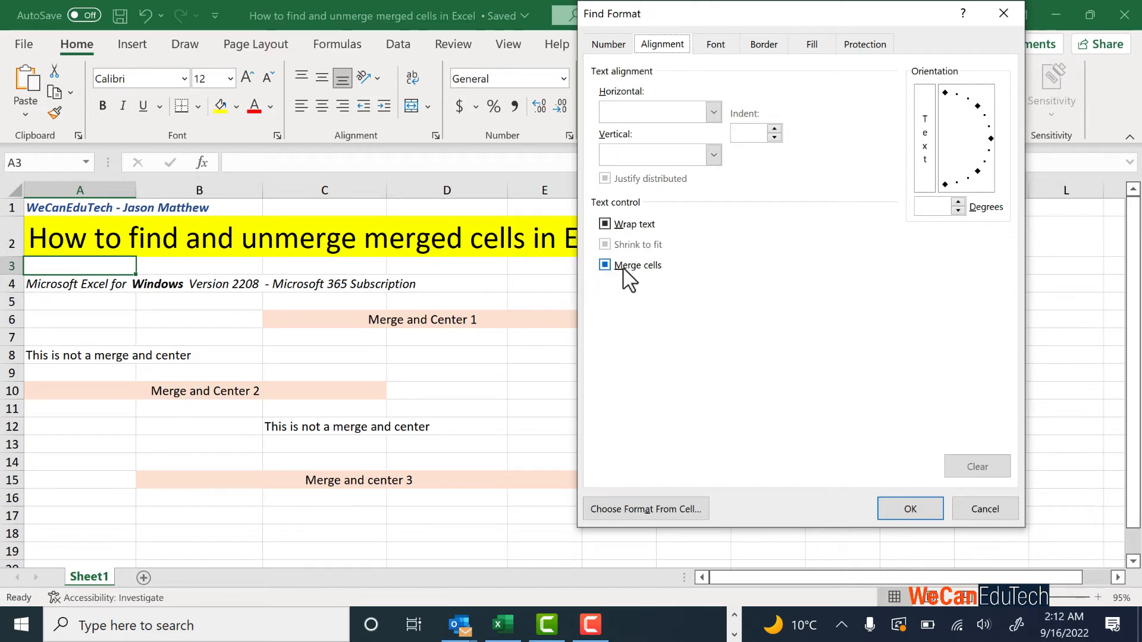
click(604, 264)
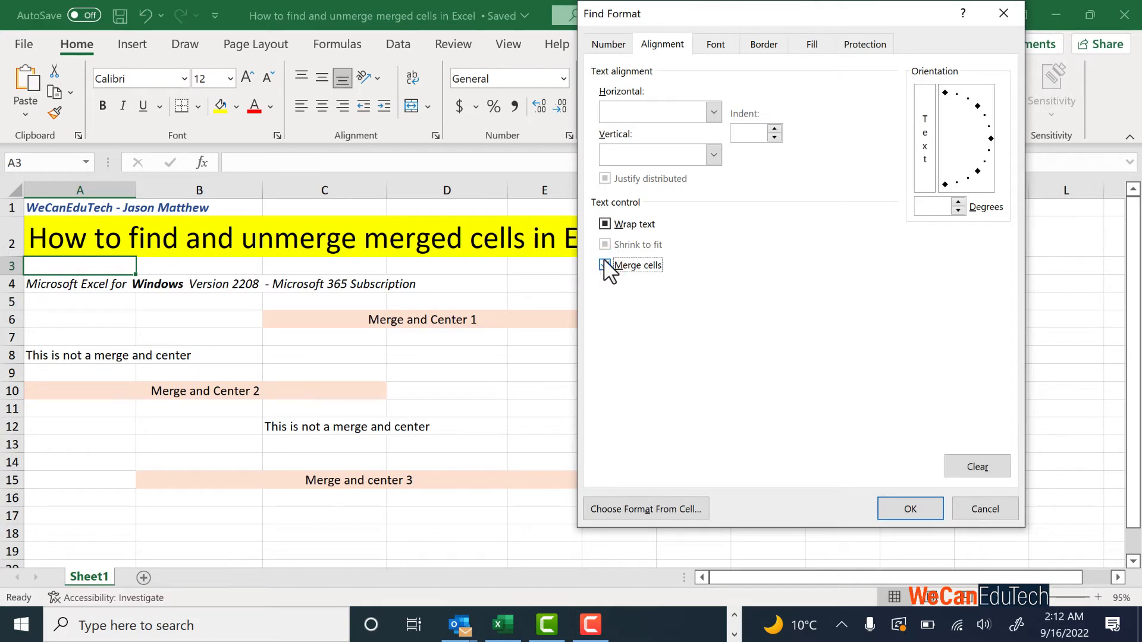
click(604, 264)
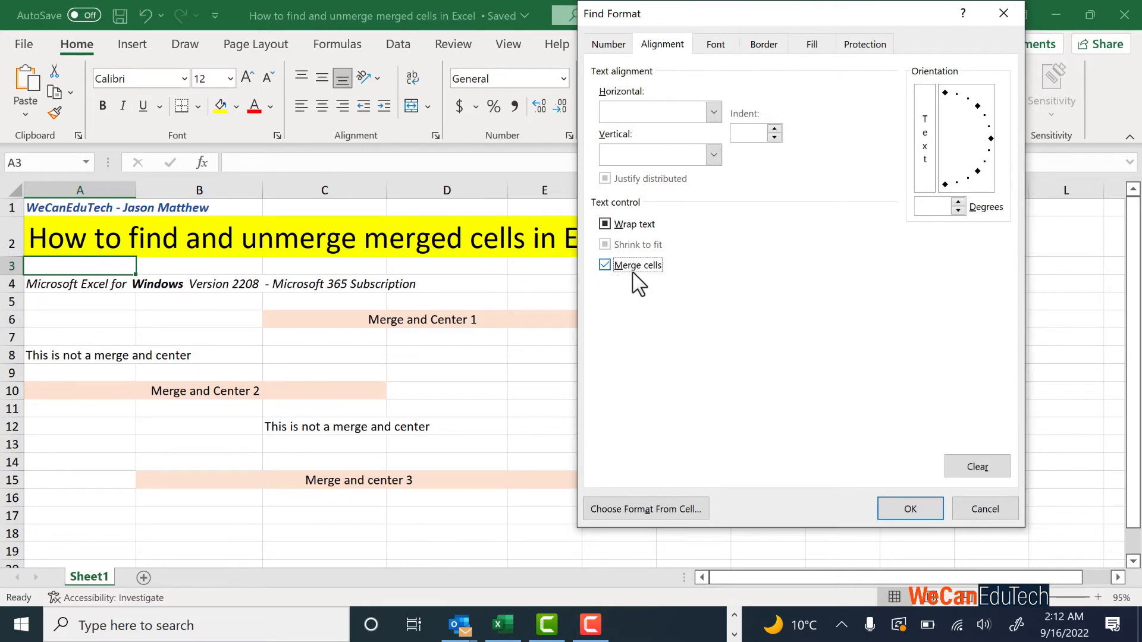
mouse_move(663, 284)
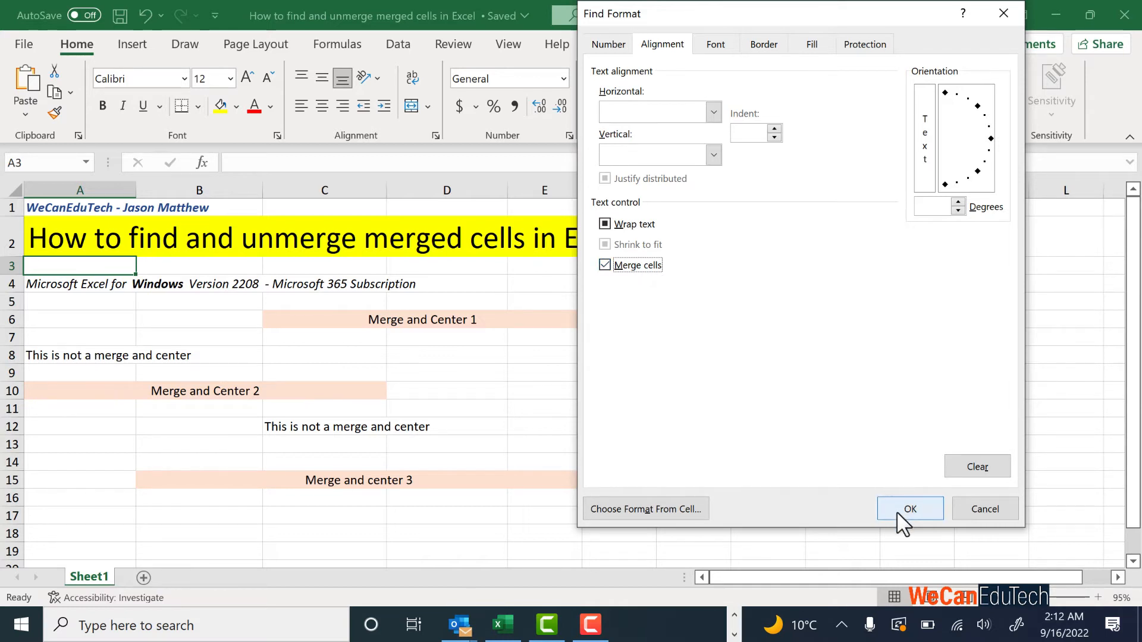
click(909, 508)
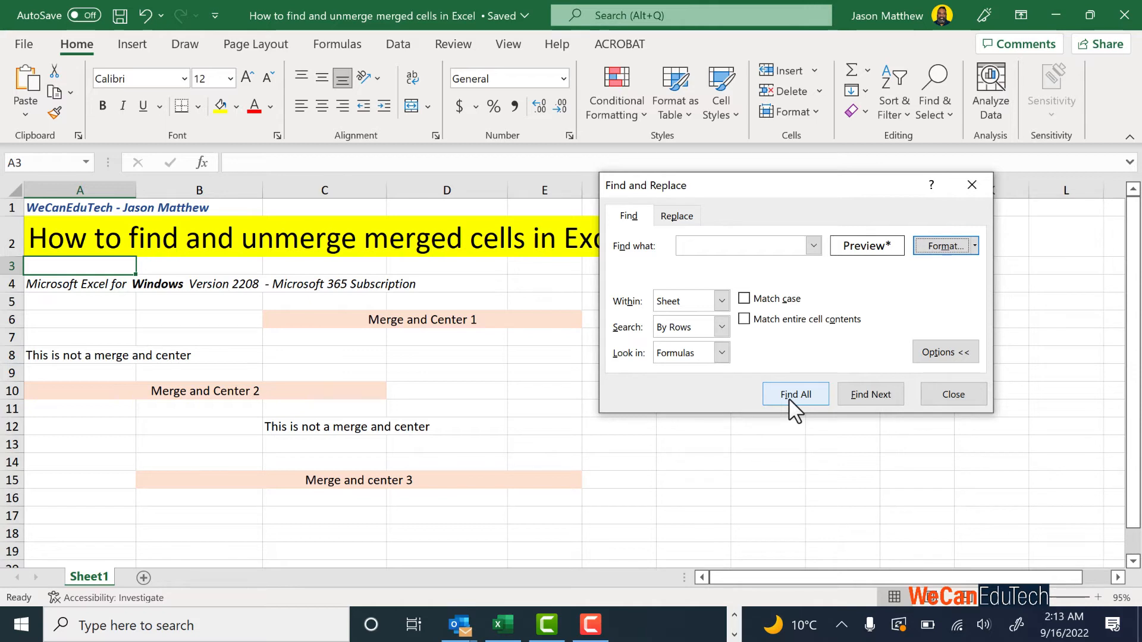
Run Find All to list the merged cells A2, C6, A10 and B15
click(795, 394)
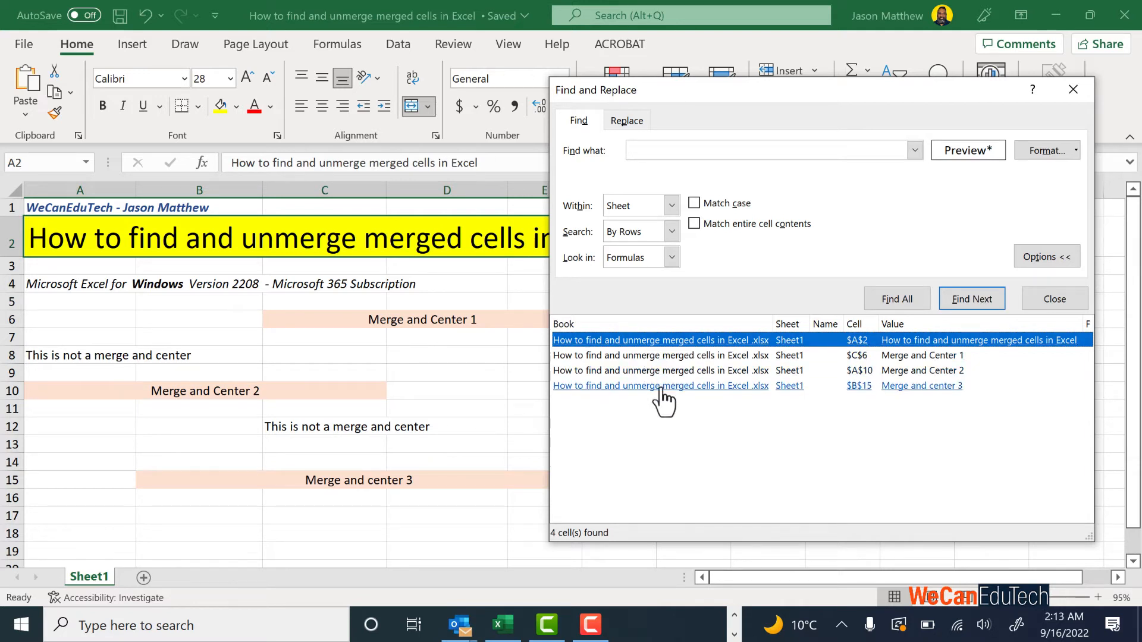
mouse_move(670, 415)
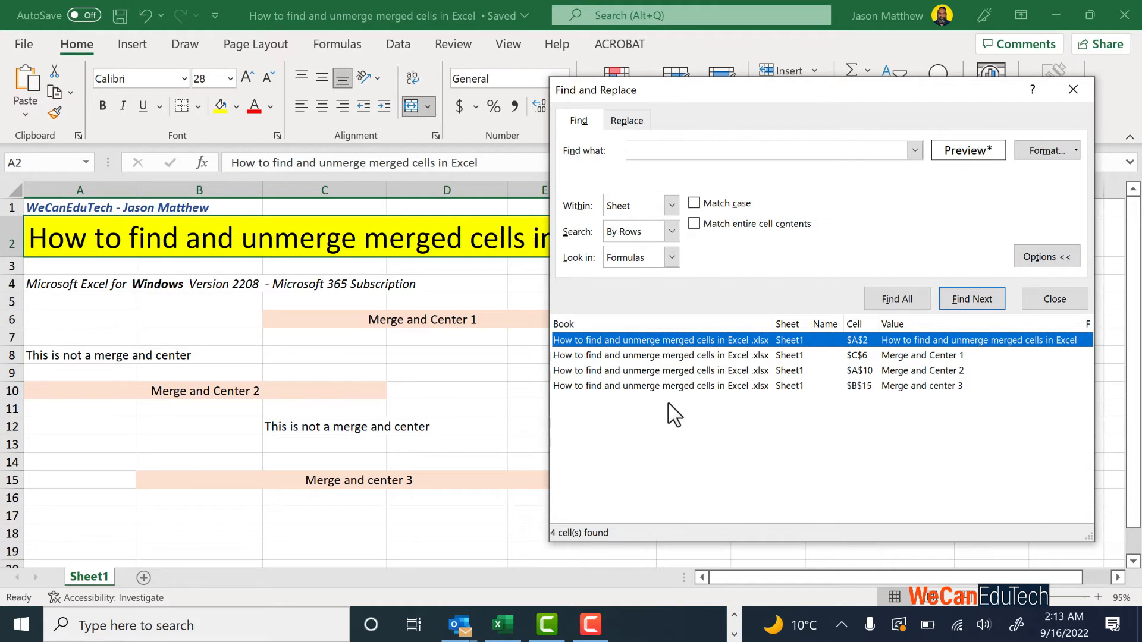
mouse_move(315, 241)
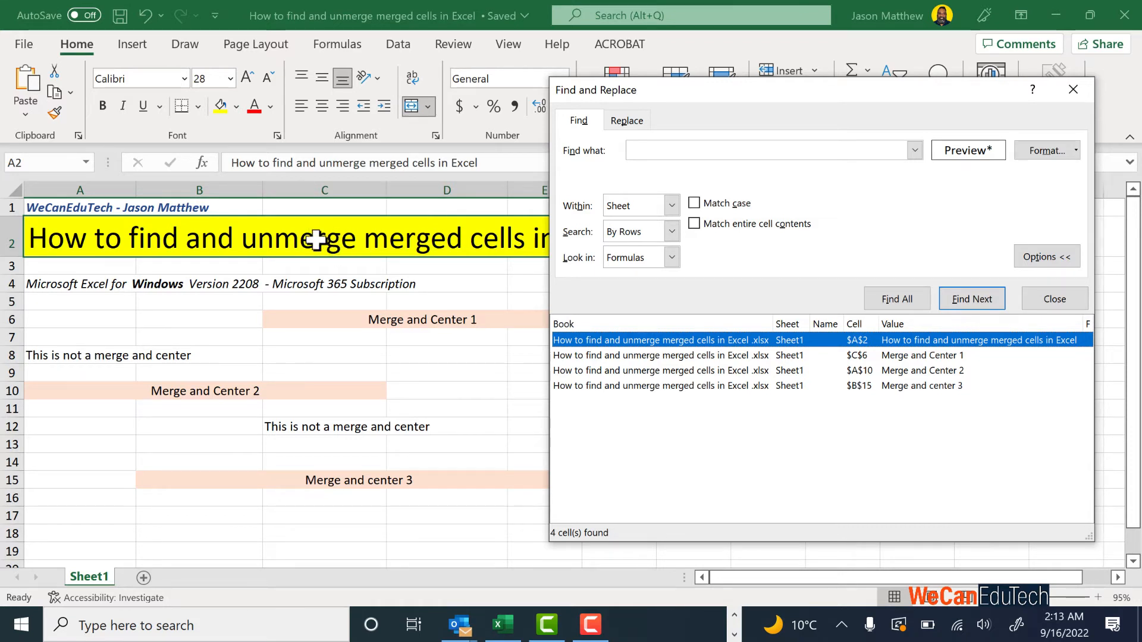
mouse_move(389, 324)
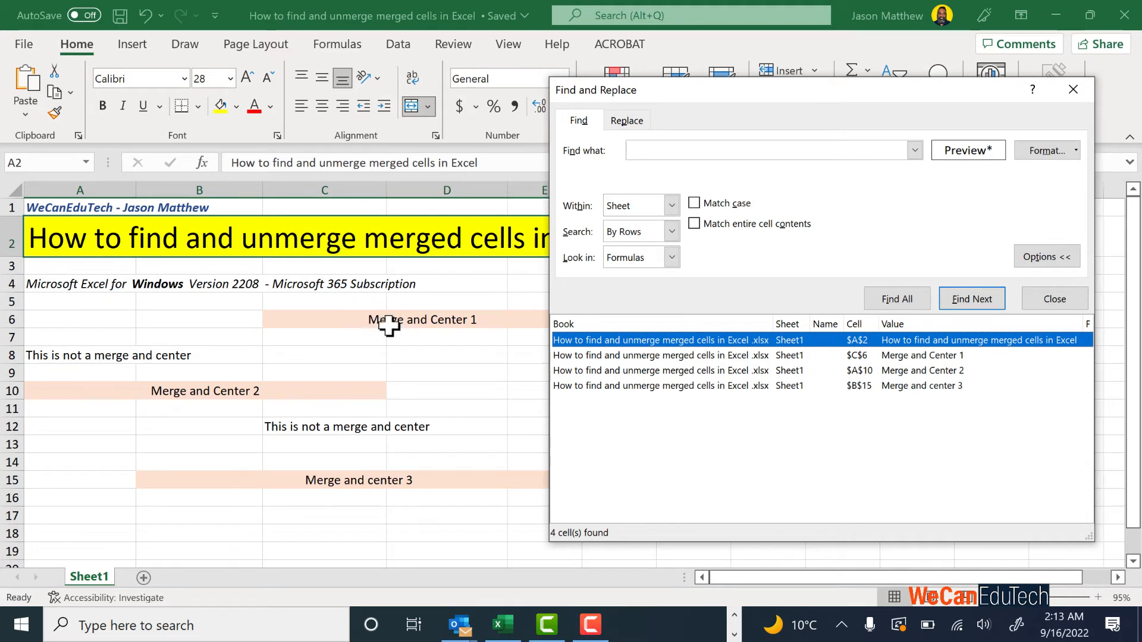
Jump through the found Merge and Center results and the title cell A2
click(971, 298)
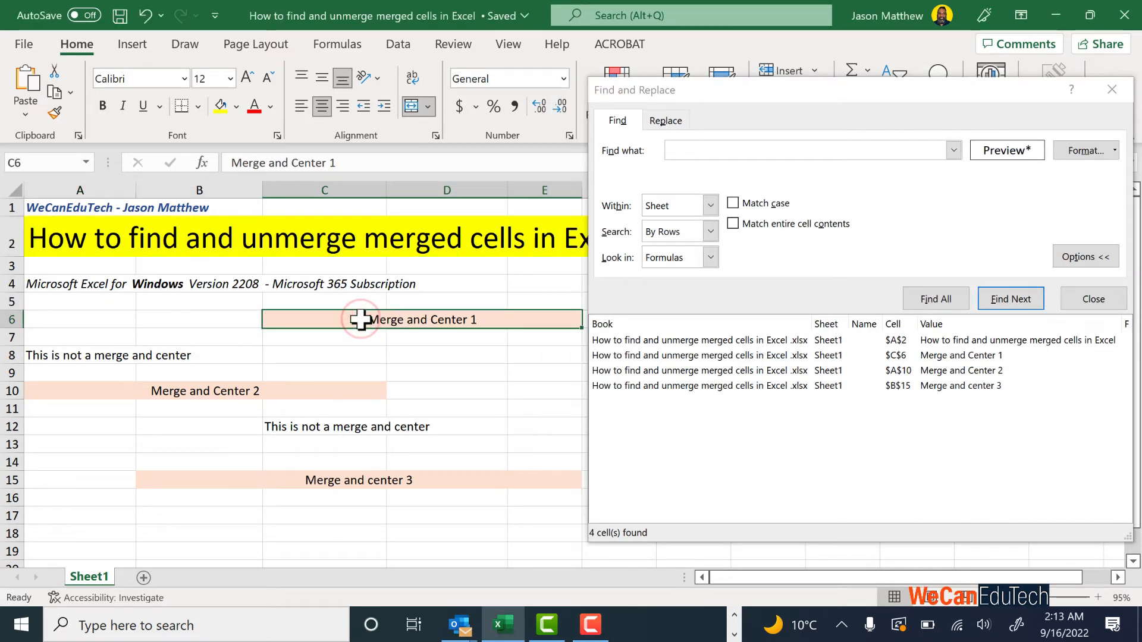
click(1010, 299)
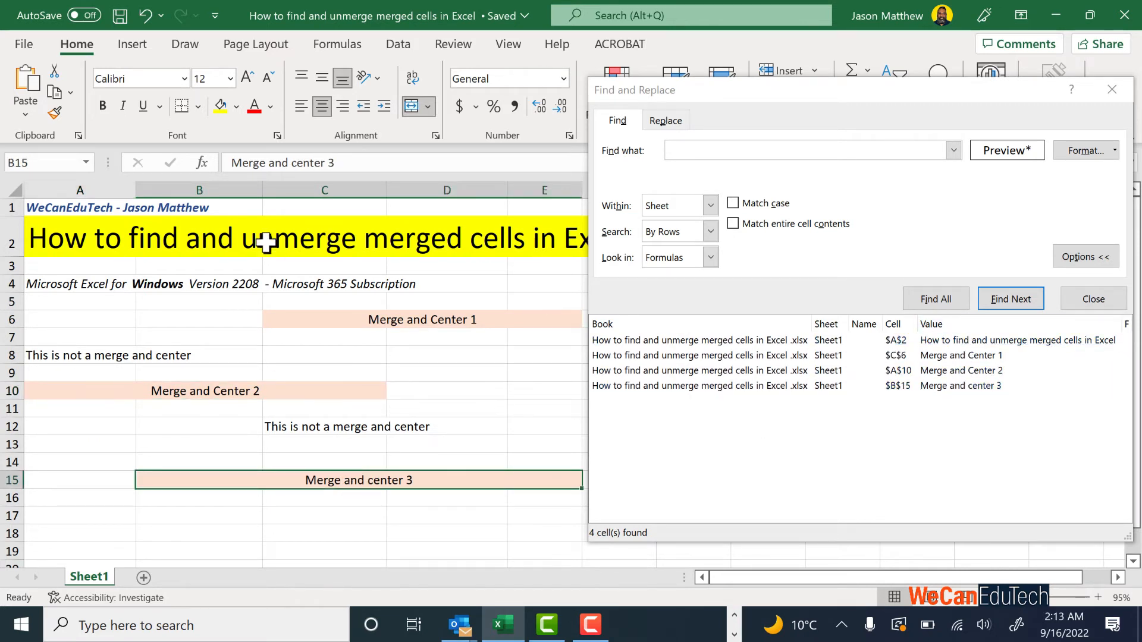
click(1016, 340)
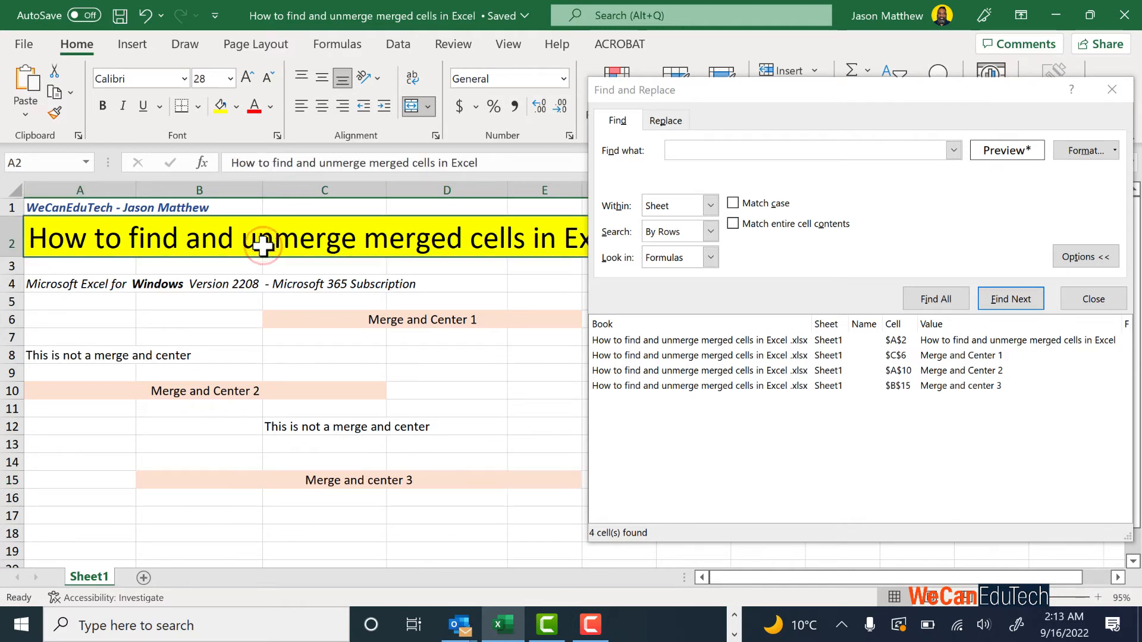
mouse_move(315, 237)
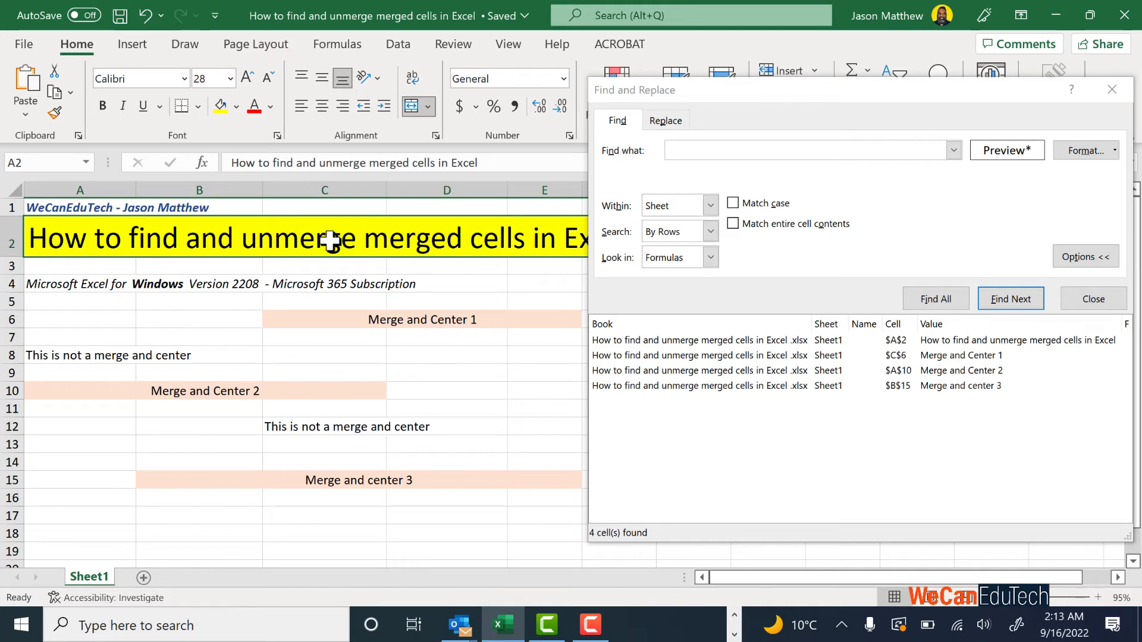
mouse_move(626, 406)
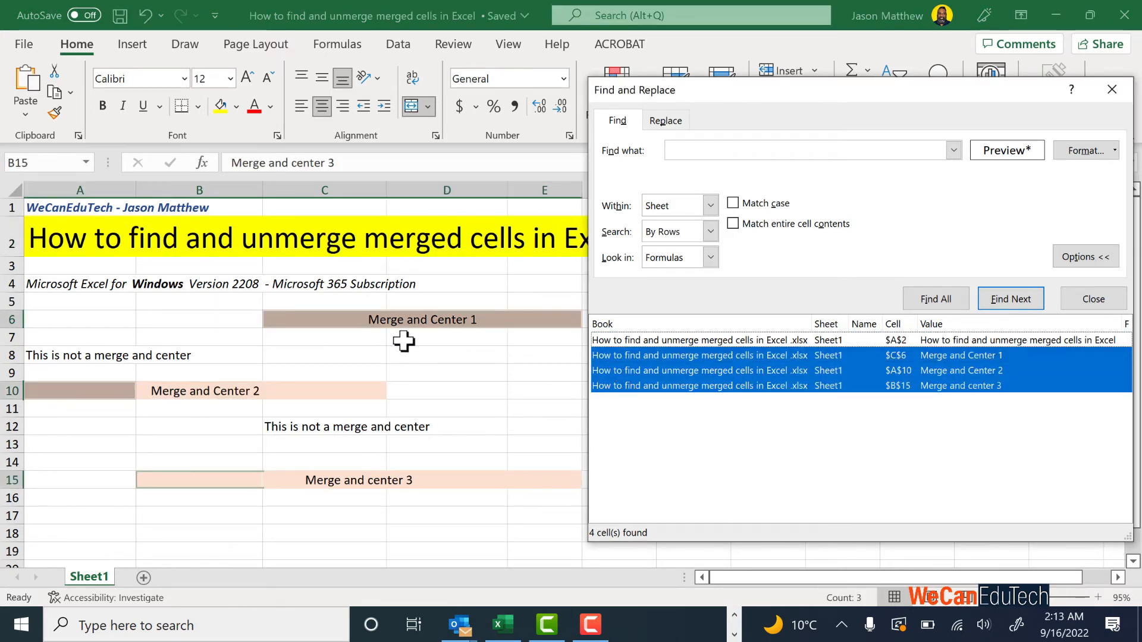
mouse_move(678, 437)
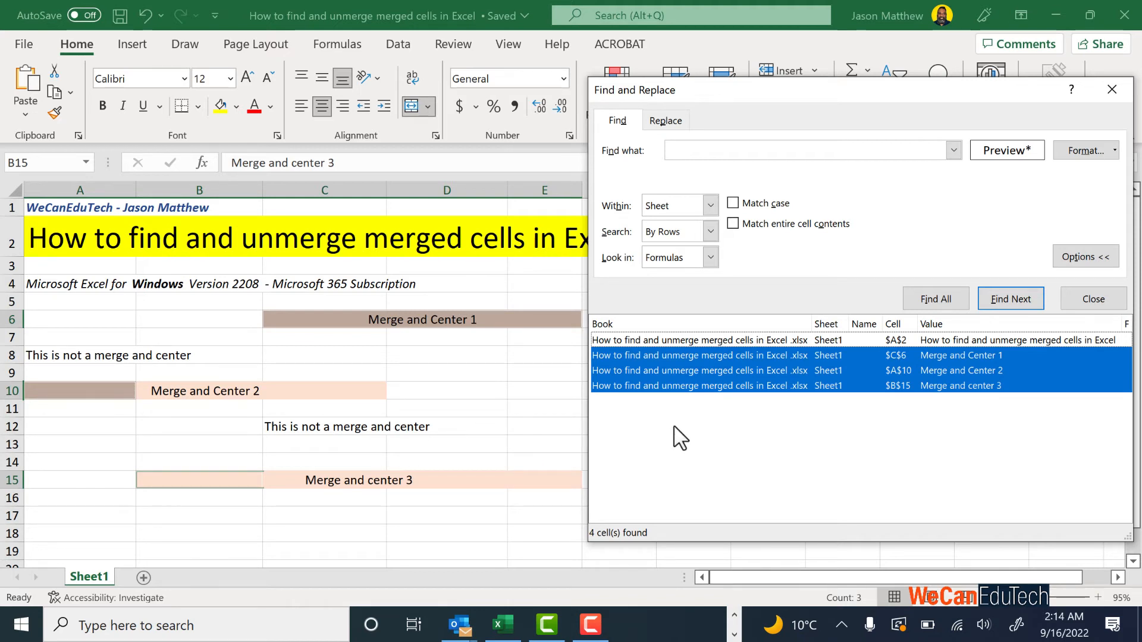
Focus the Find All results list to select the found merged ranges
click(666, 422)
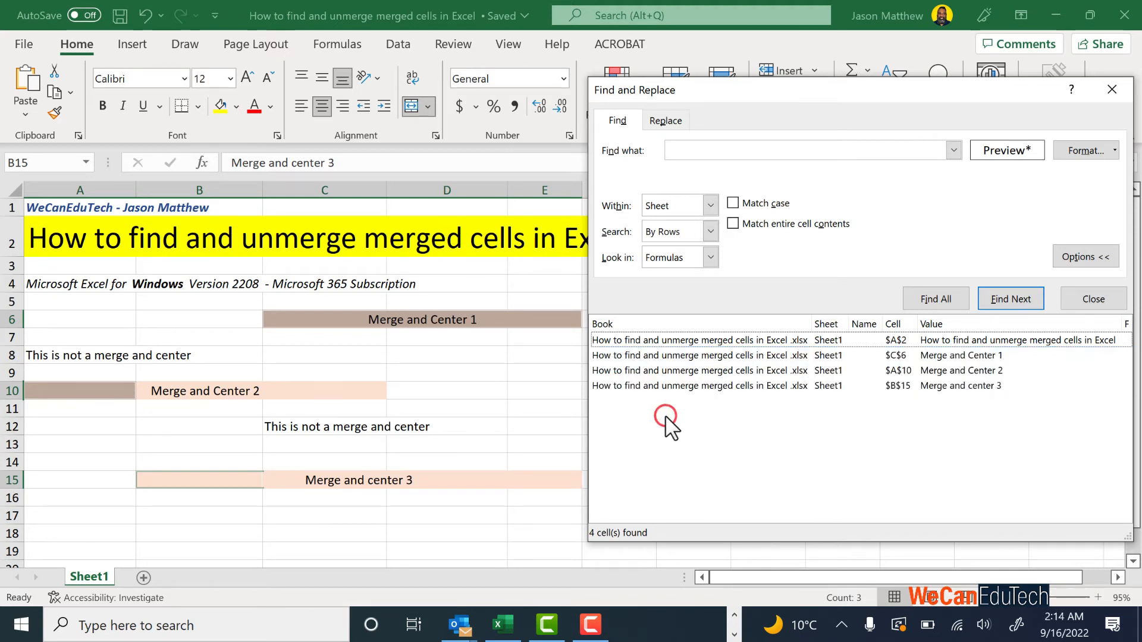
mouse_move(668, 414)
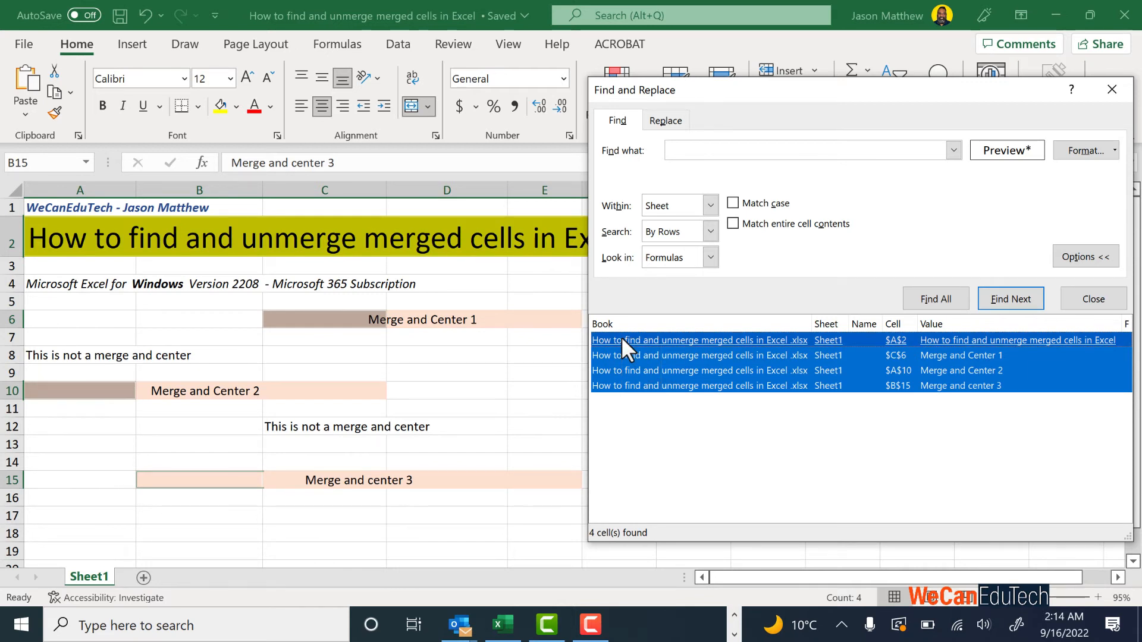
mouse_move(418, 117)
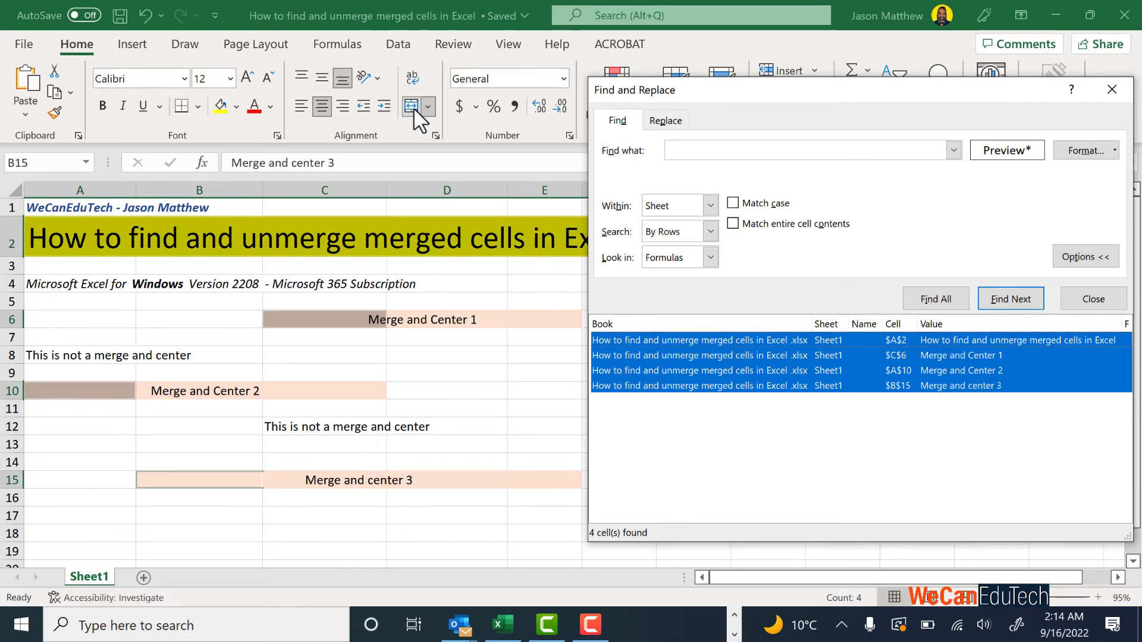
mouse_move(412, 98)
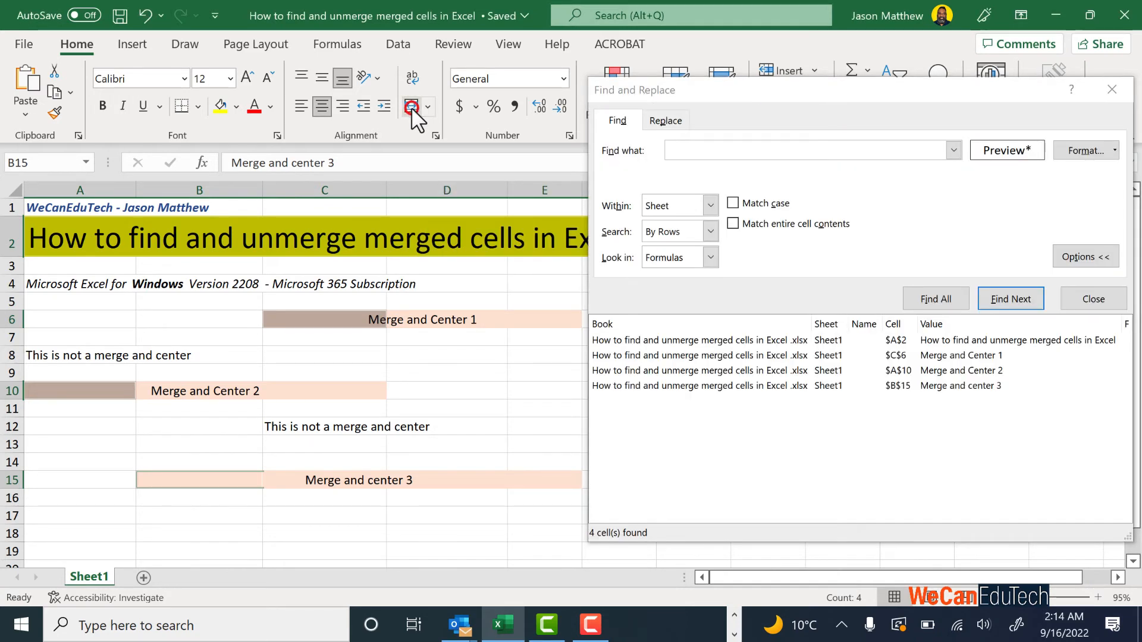
Unmerge the found ranges with Merge & Center and check where the text now sits
click(412, 107)
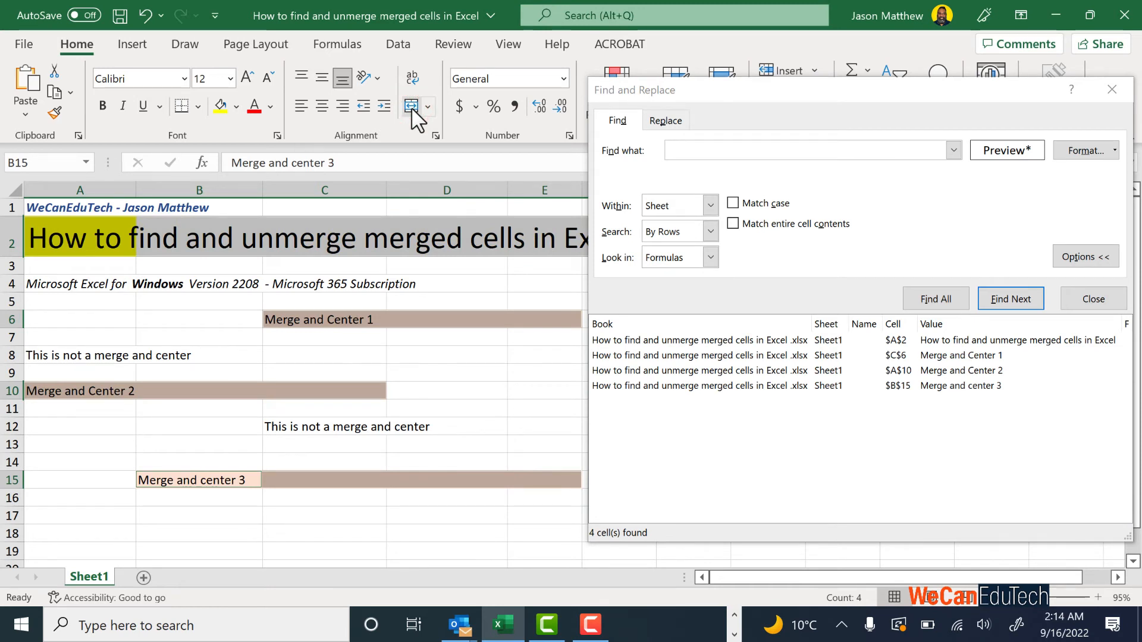
mouse_move(159, 266)
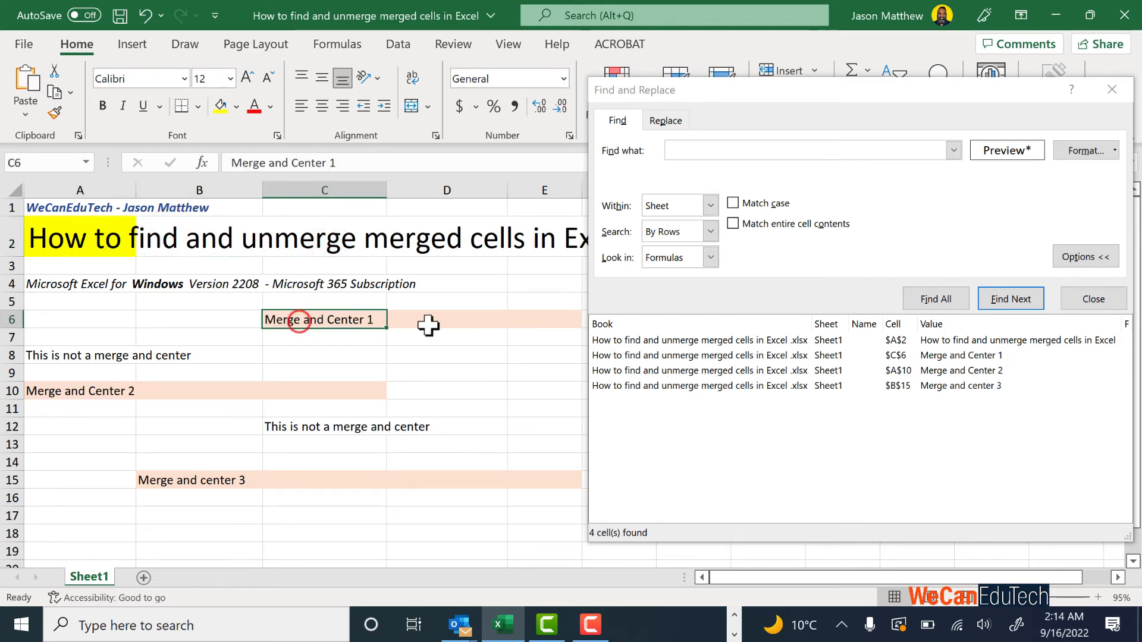
click(544, 319)
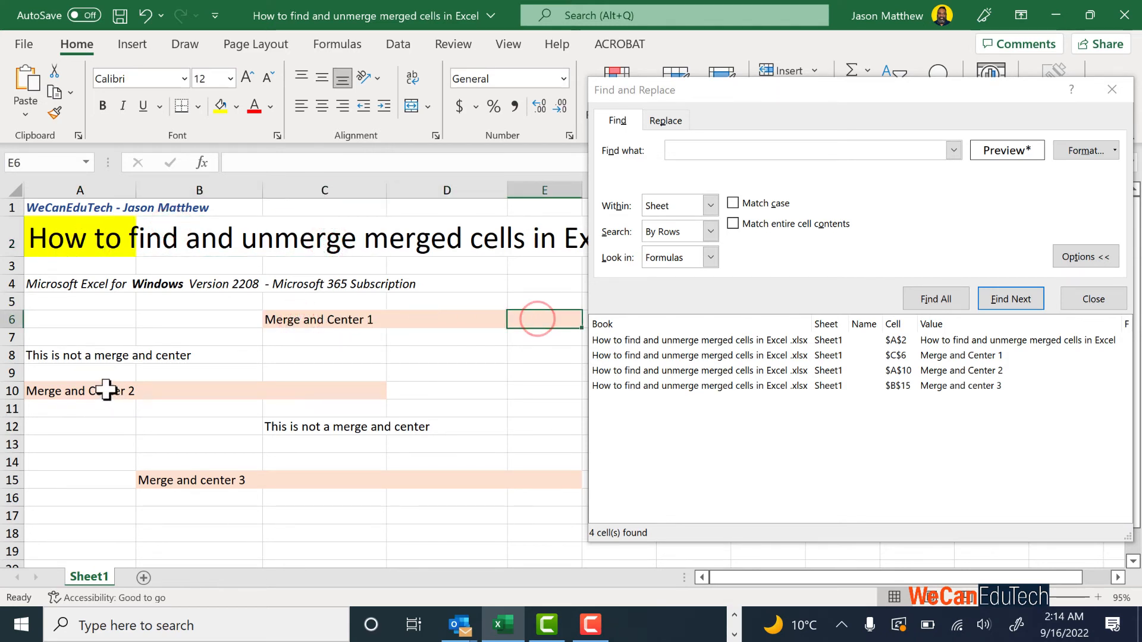
click(1009, 298)
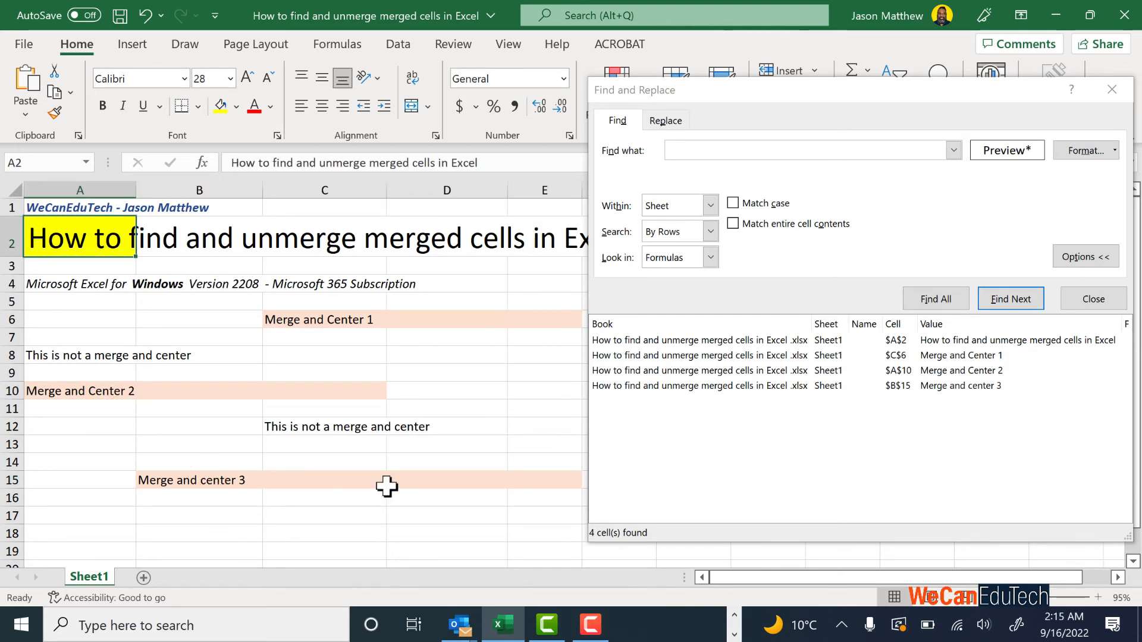
Close the Find and Replace results window
click(1092, 299)
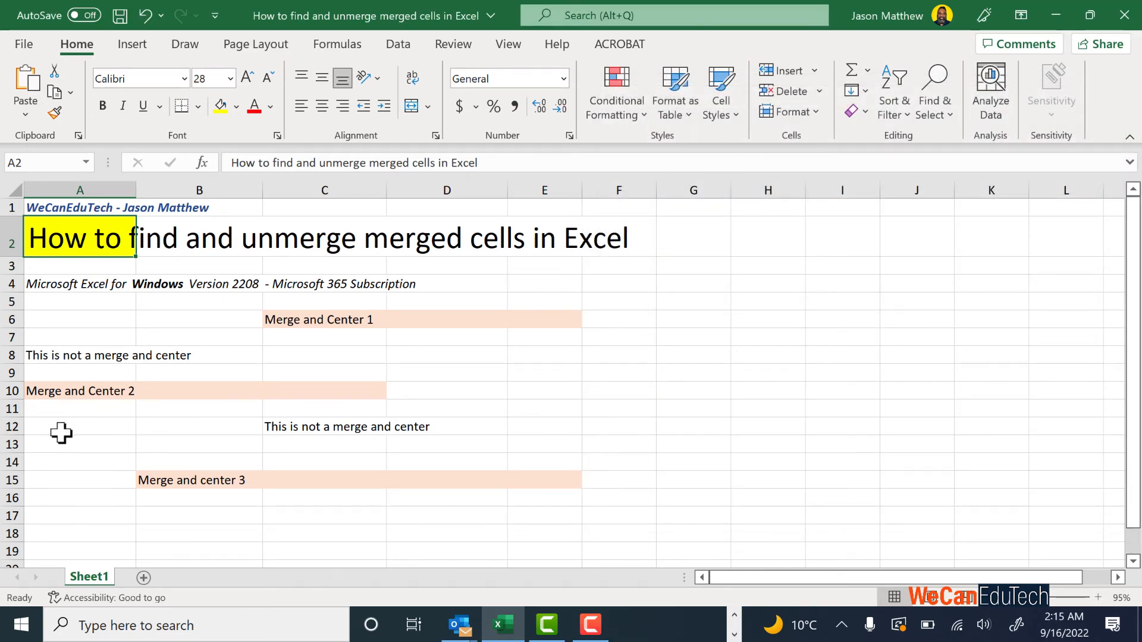
mouse_move(47, 395)
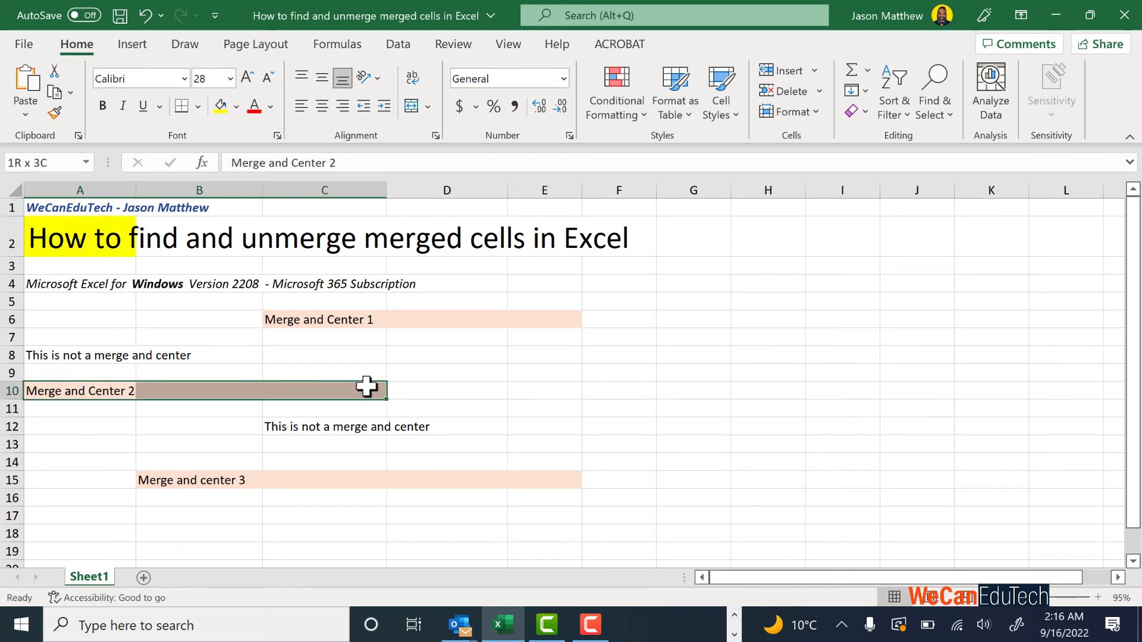
Give A10:C10 Center Across Selection horizontal alignment in Format Cells
click(79, 390)
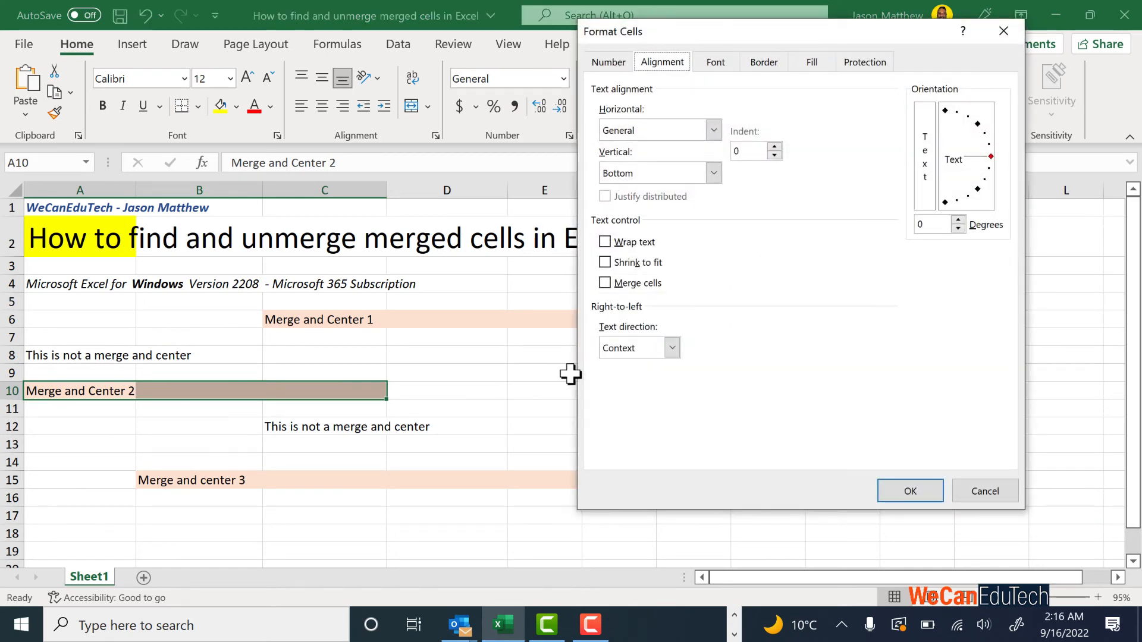
mouse_move(654, 40)
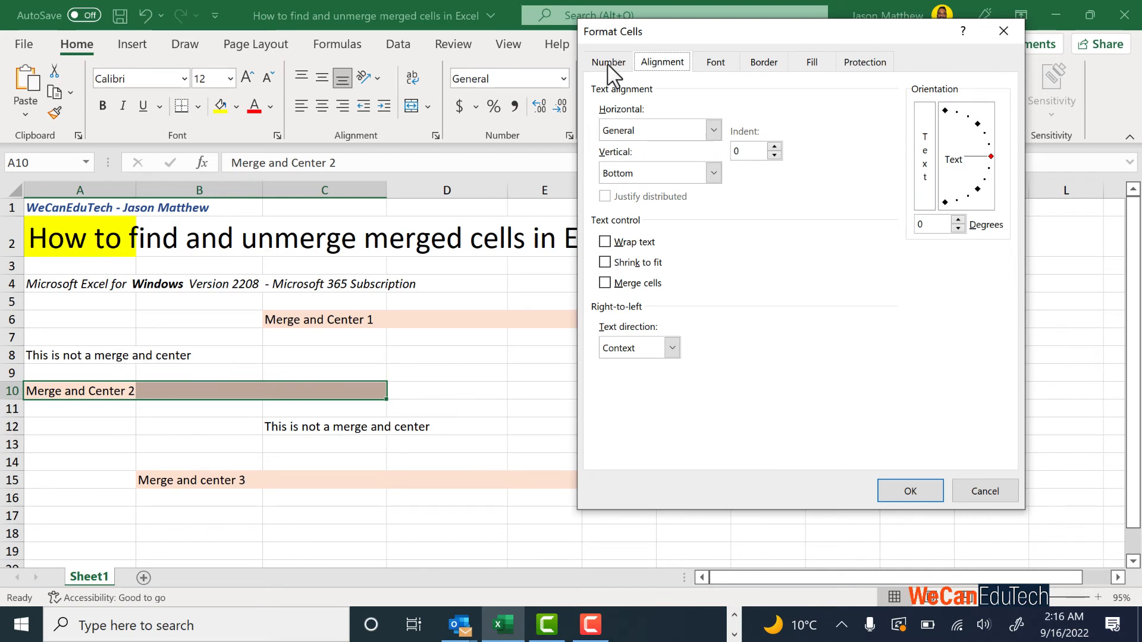
click(607, 61)
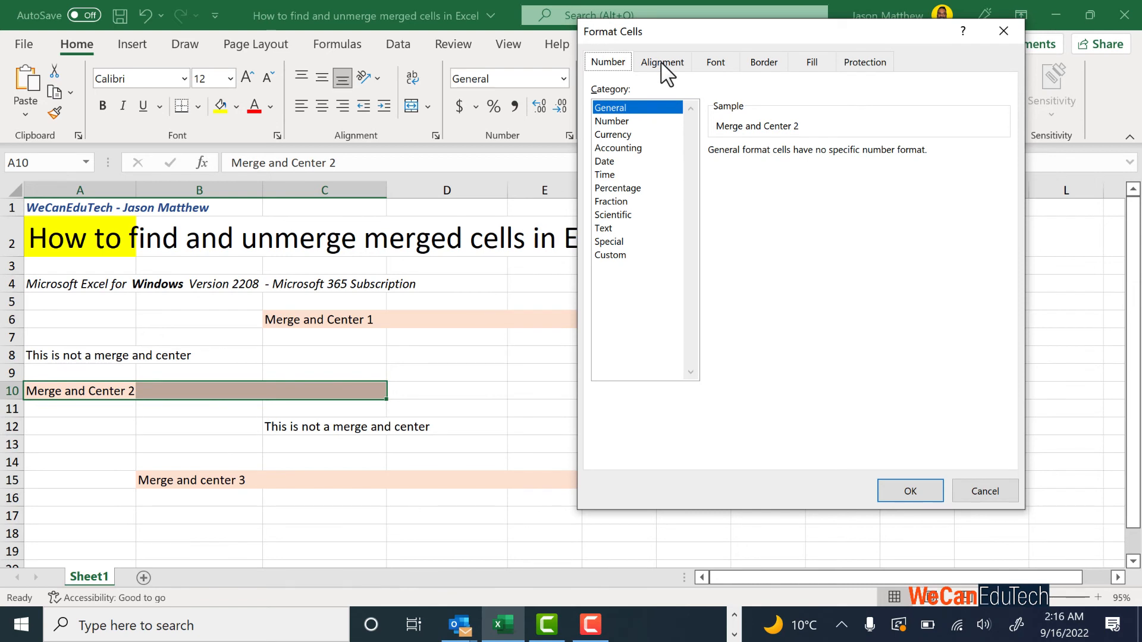
click(661, 62)
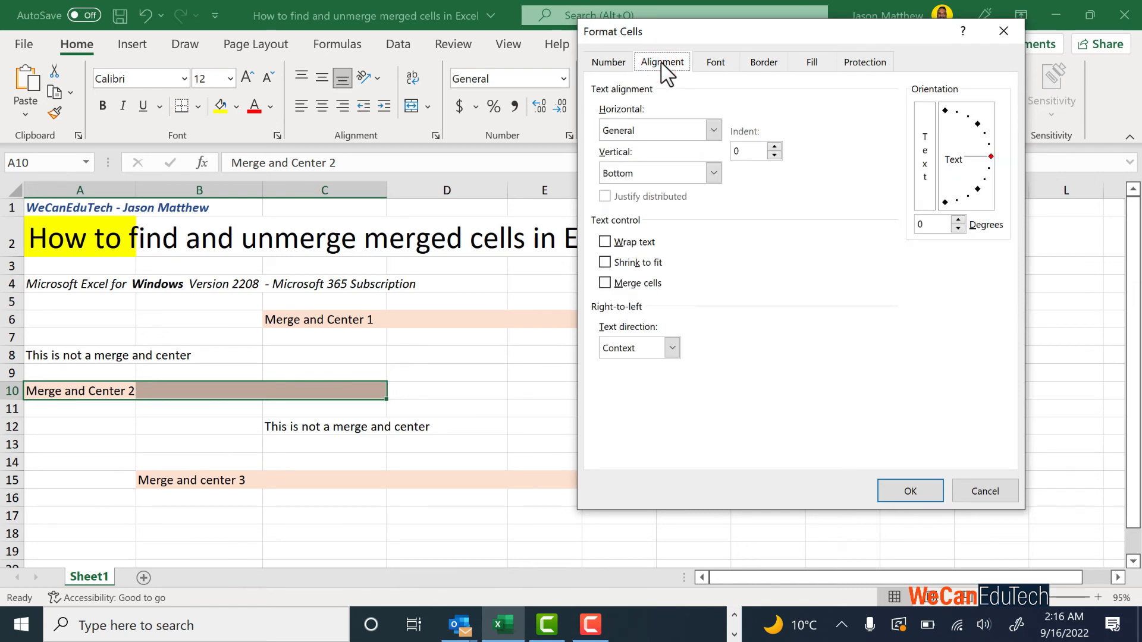
mouse_move(672, 117)
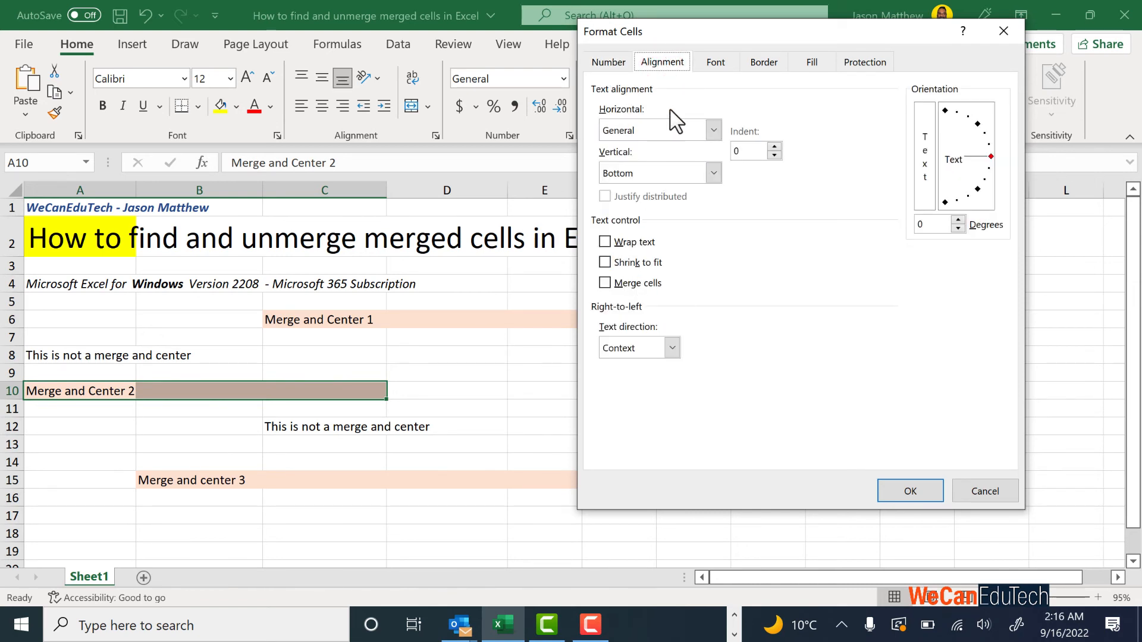
click(713, 130)
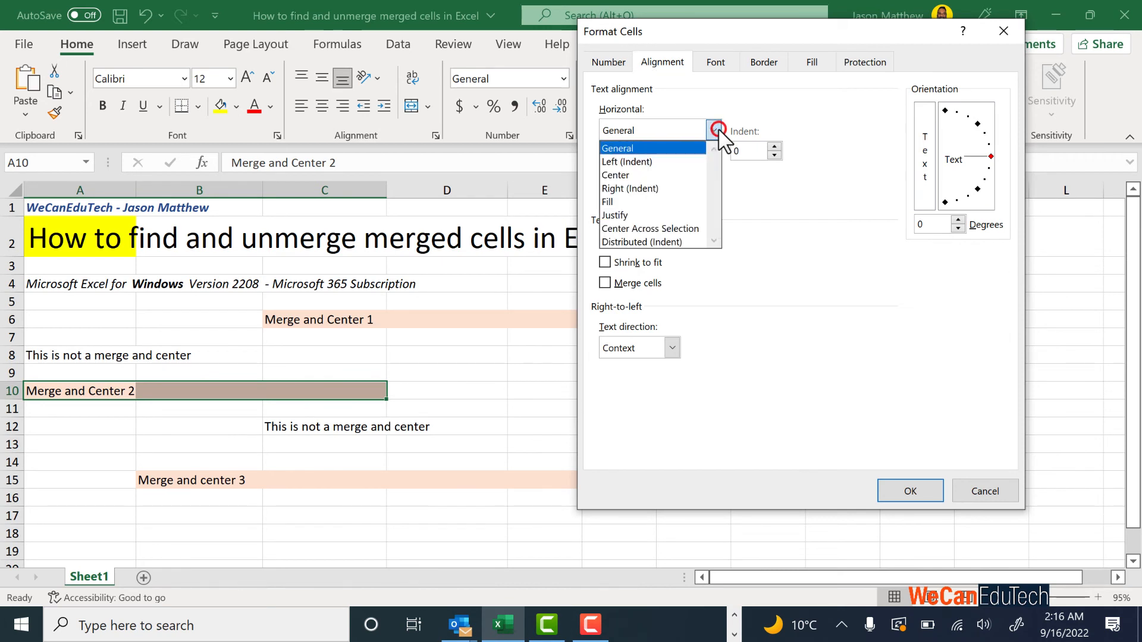
mouse_move(652, 228)
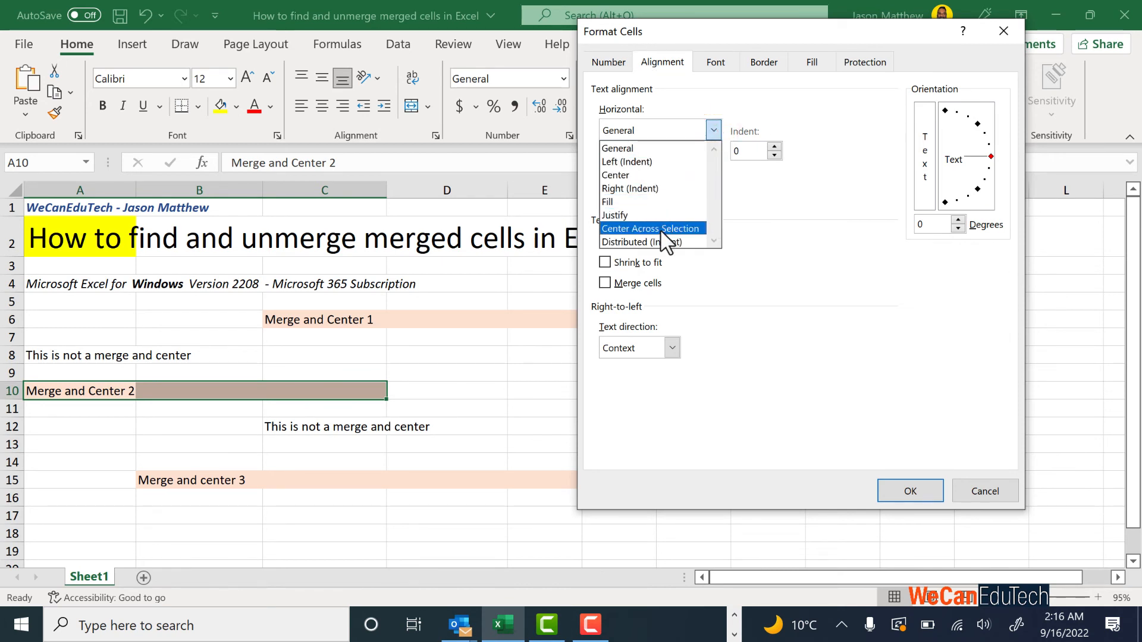
click(650, 228)
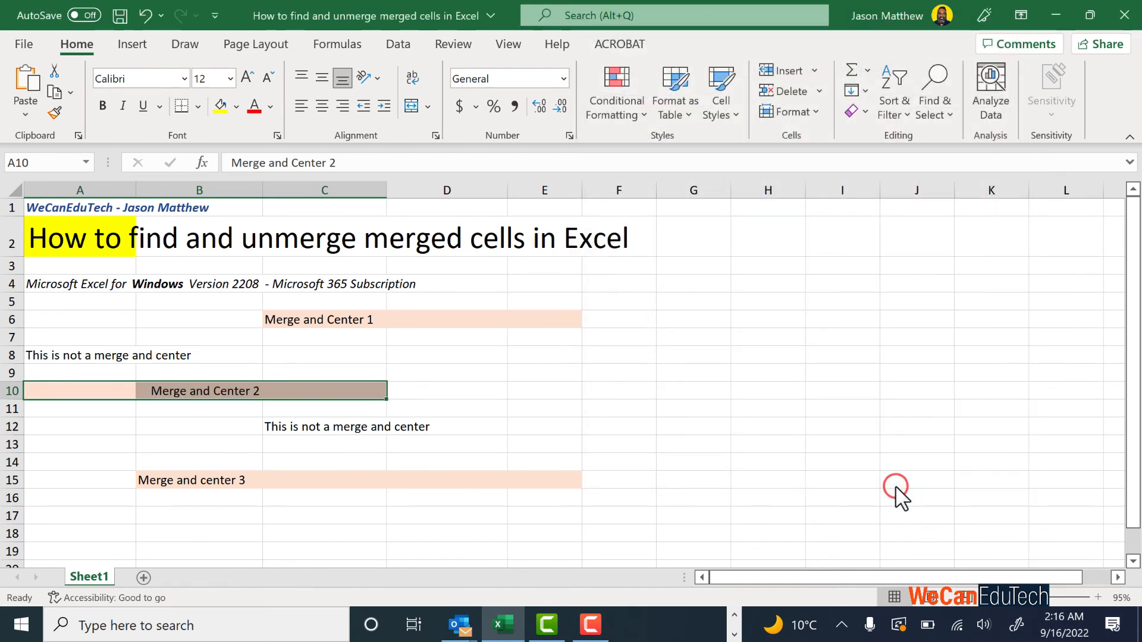
mouse_move(134, 396)
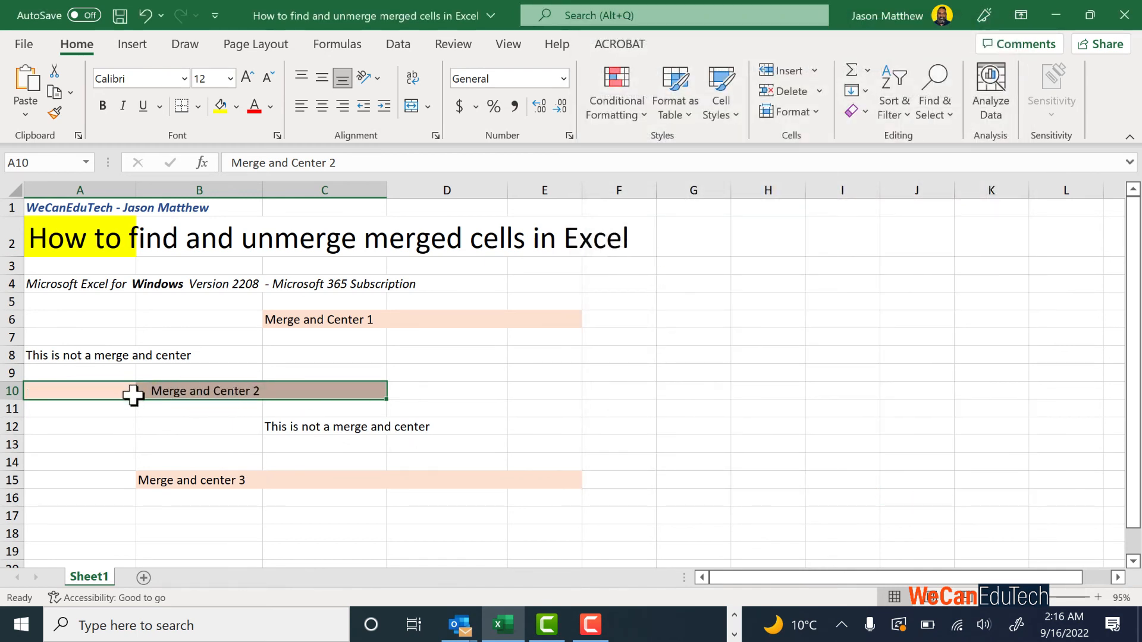
mouse_move(333, 403)
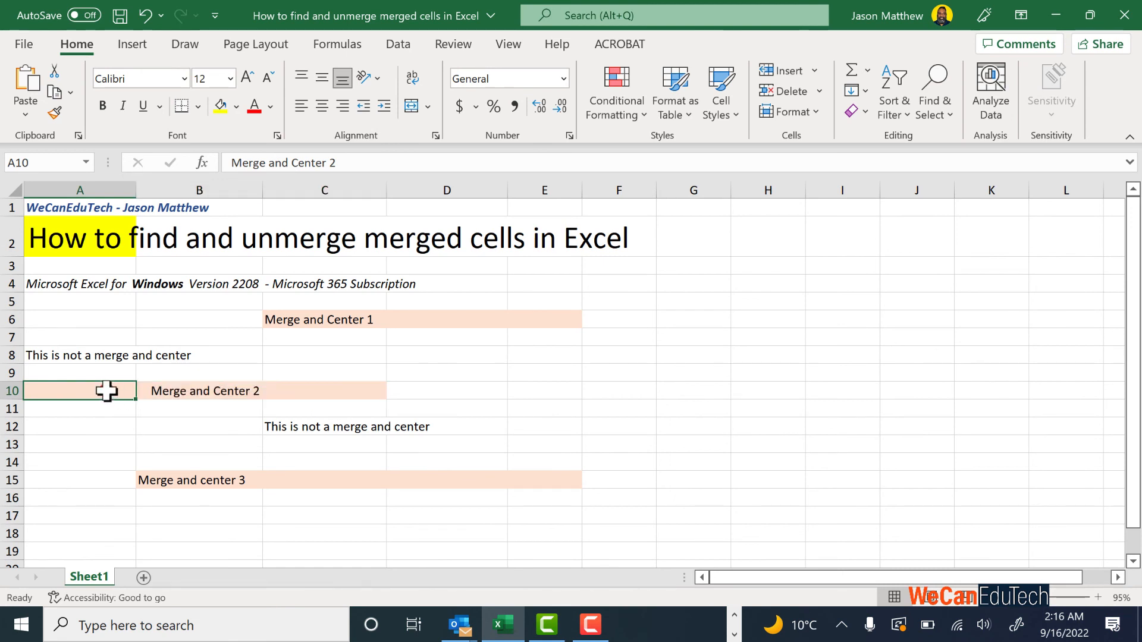
click(325, 390)
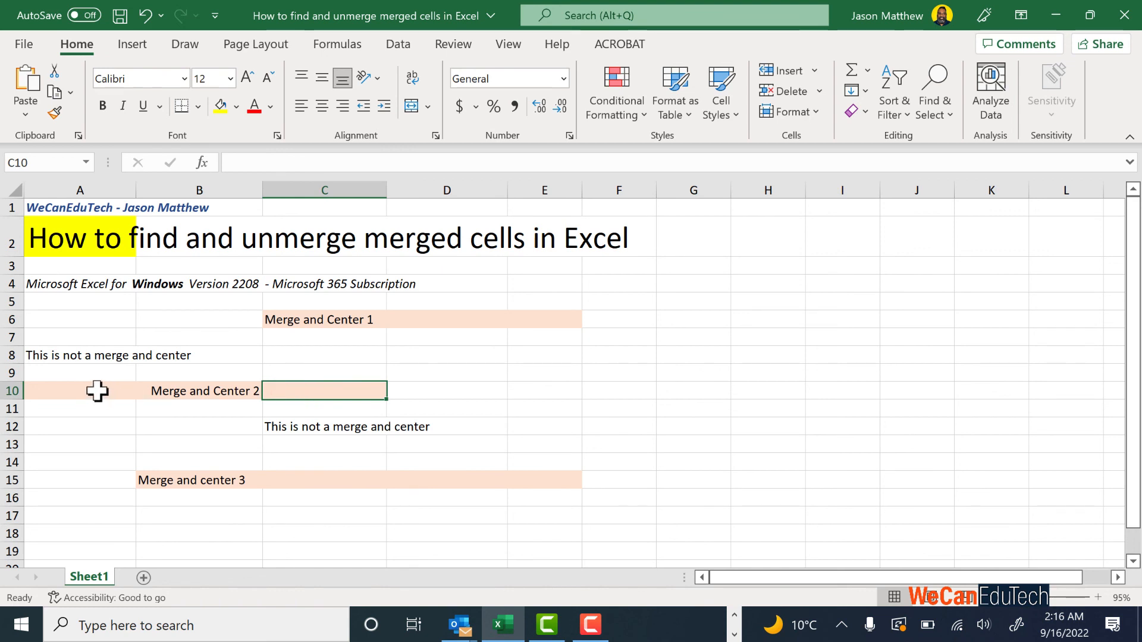
click(199, 391)
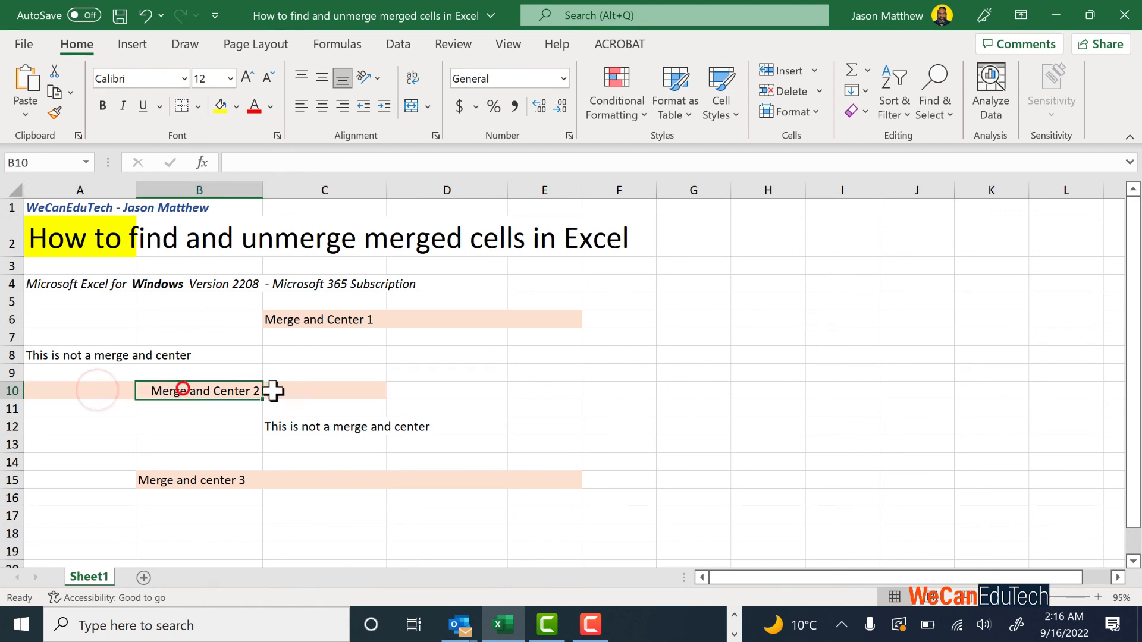
click(324, 392)
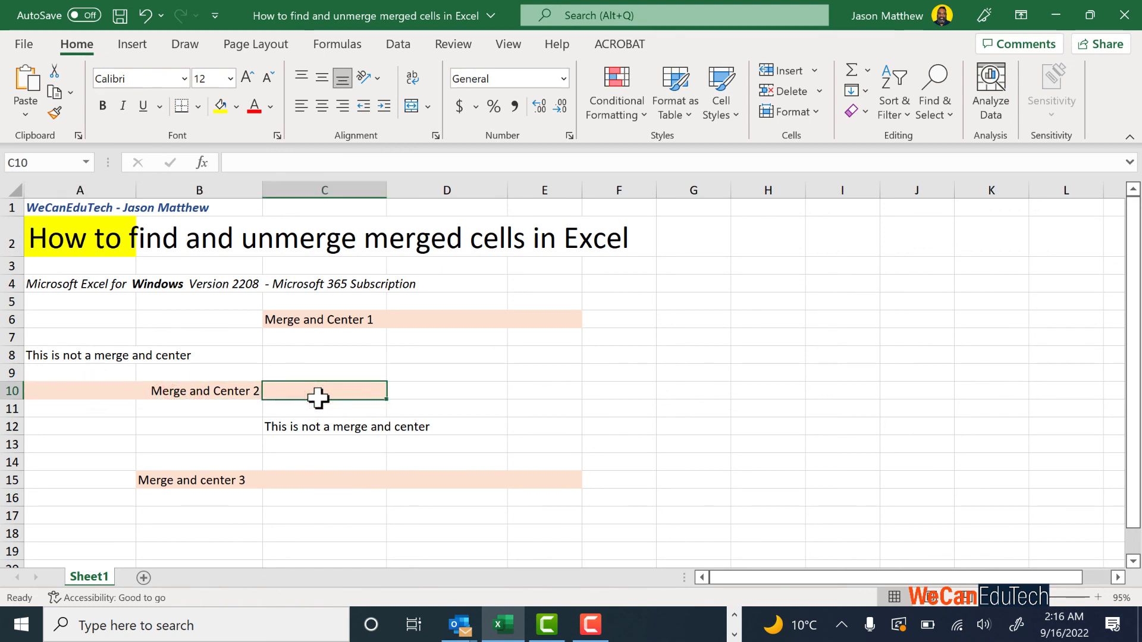
mouse_move(354, 274)
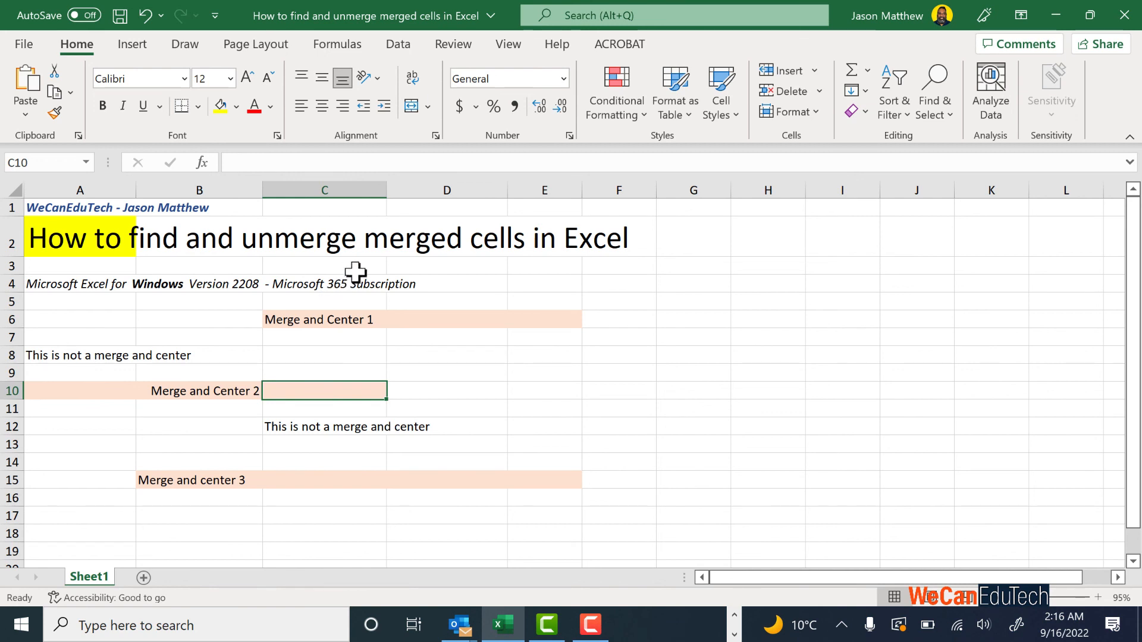
click(325, 319)
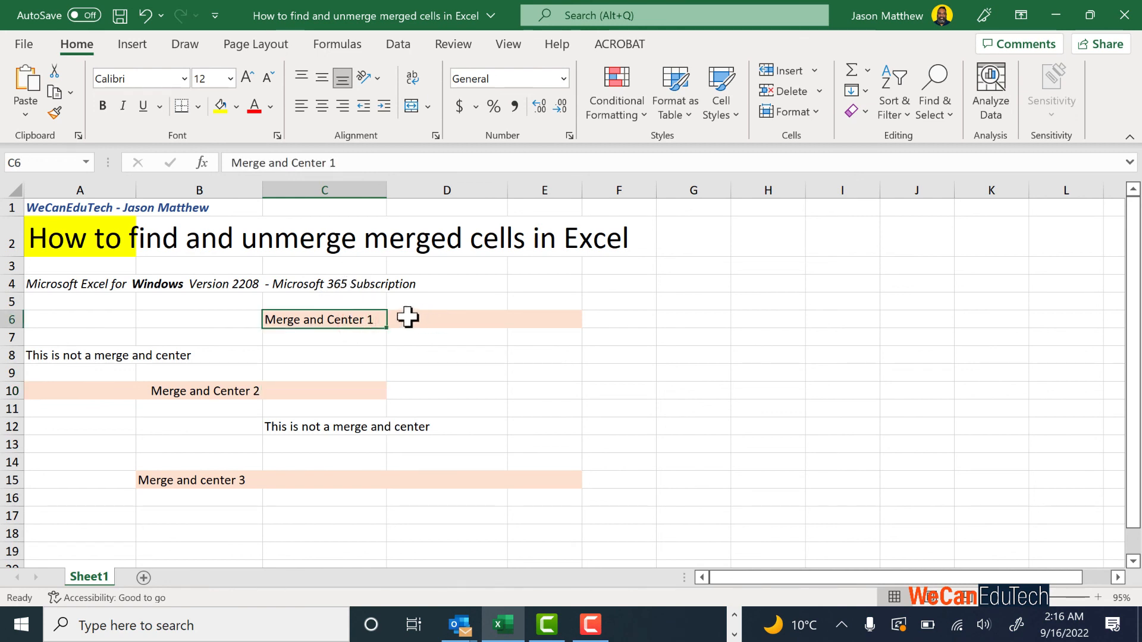
mouse_move(492, 322)
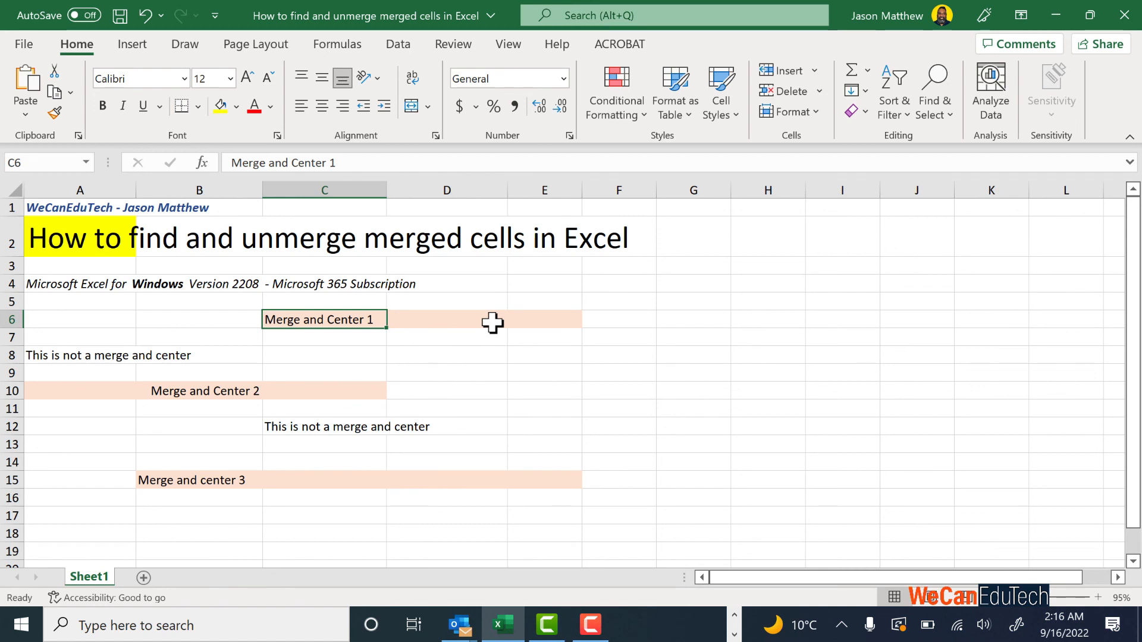